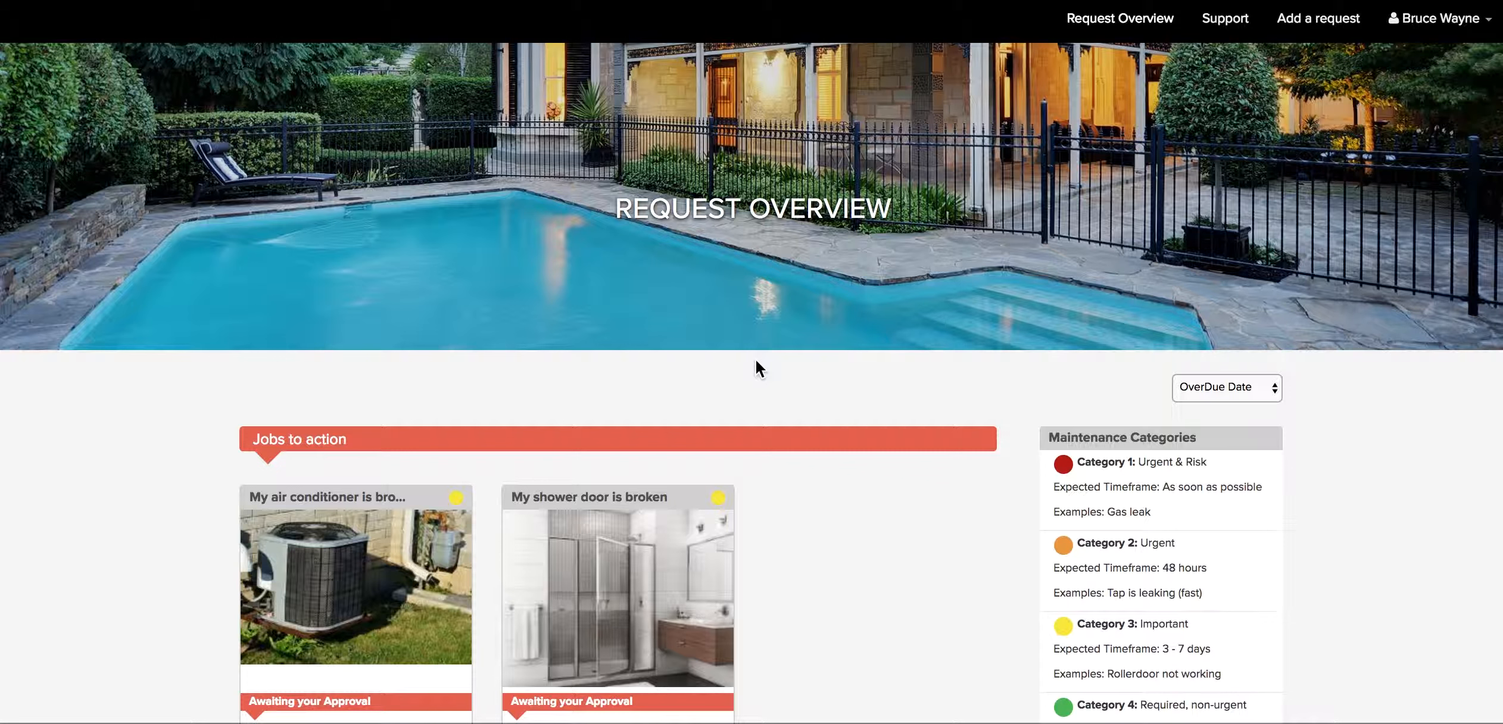
mouse_move(828, 368)
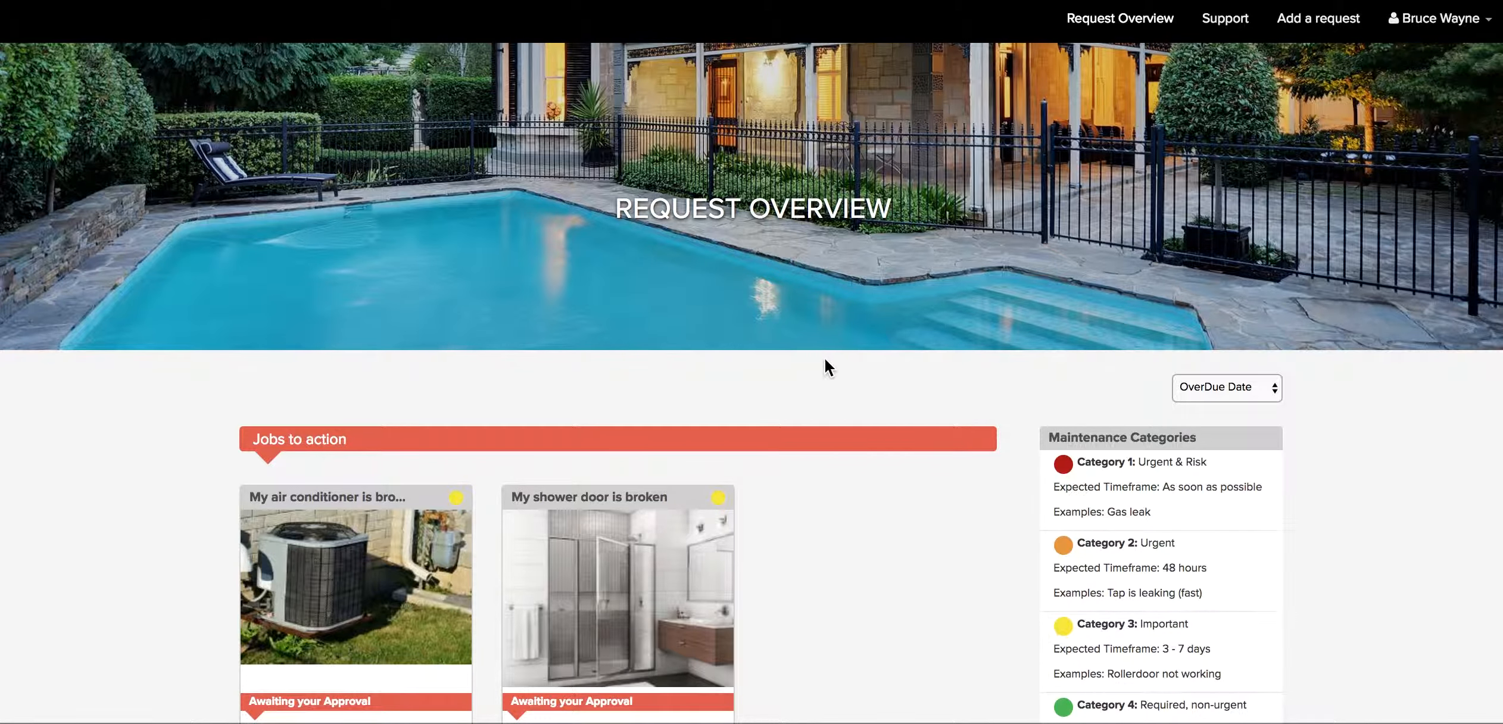
mouse_move(1044, 238)
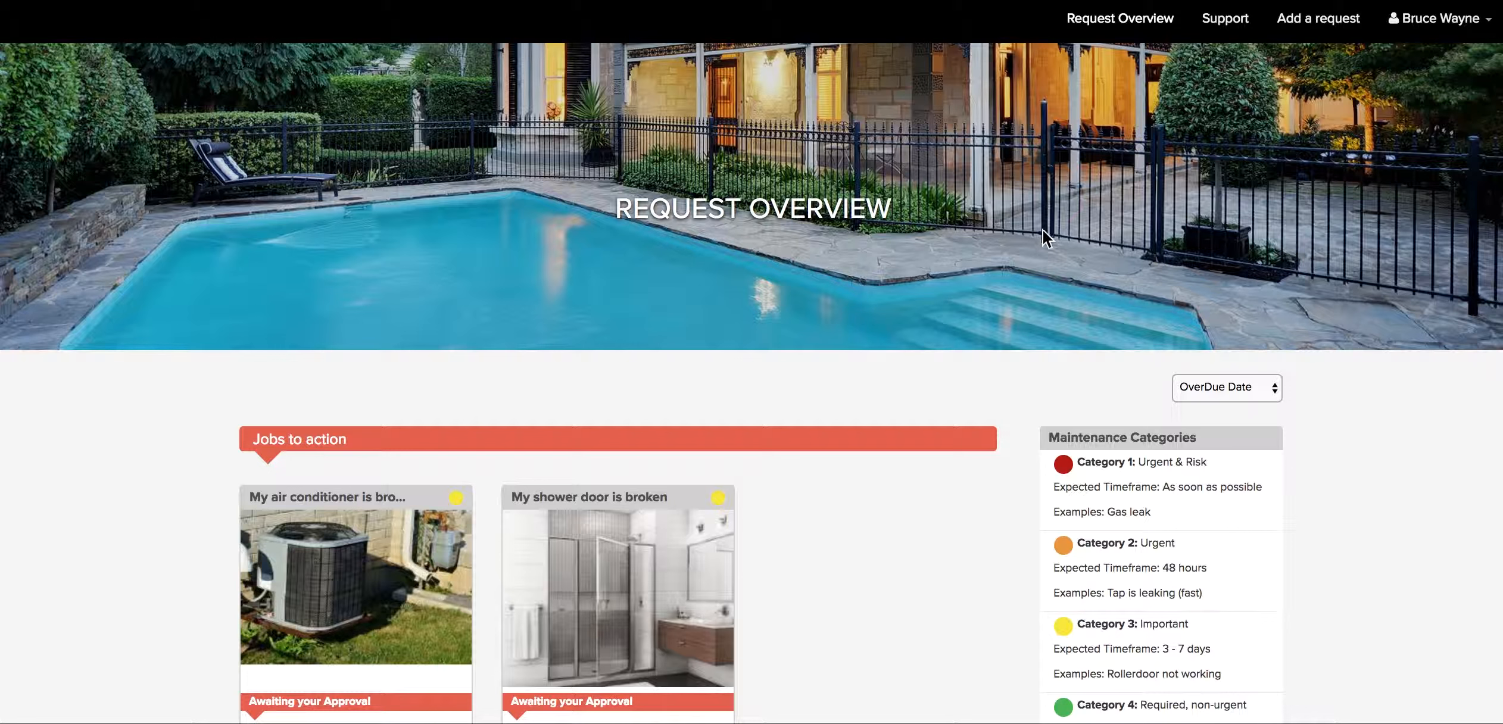
mouse_move(1120, 28)
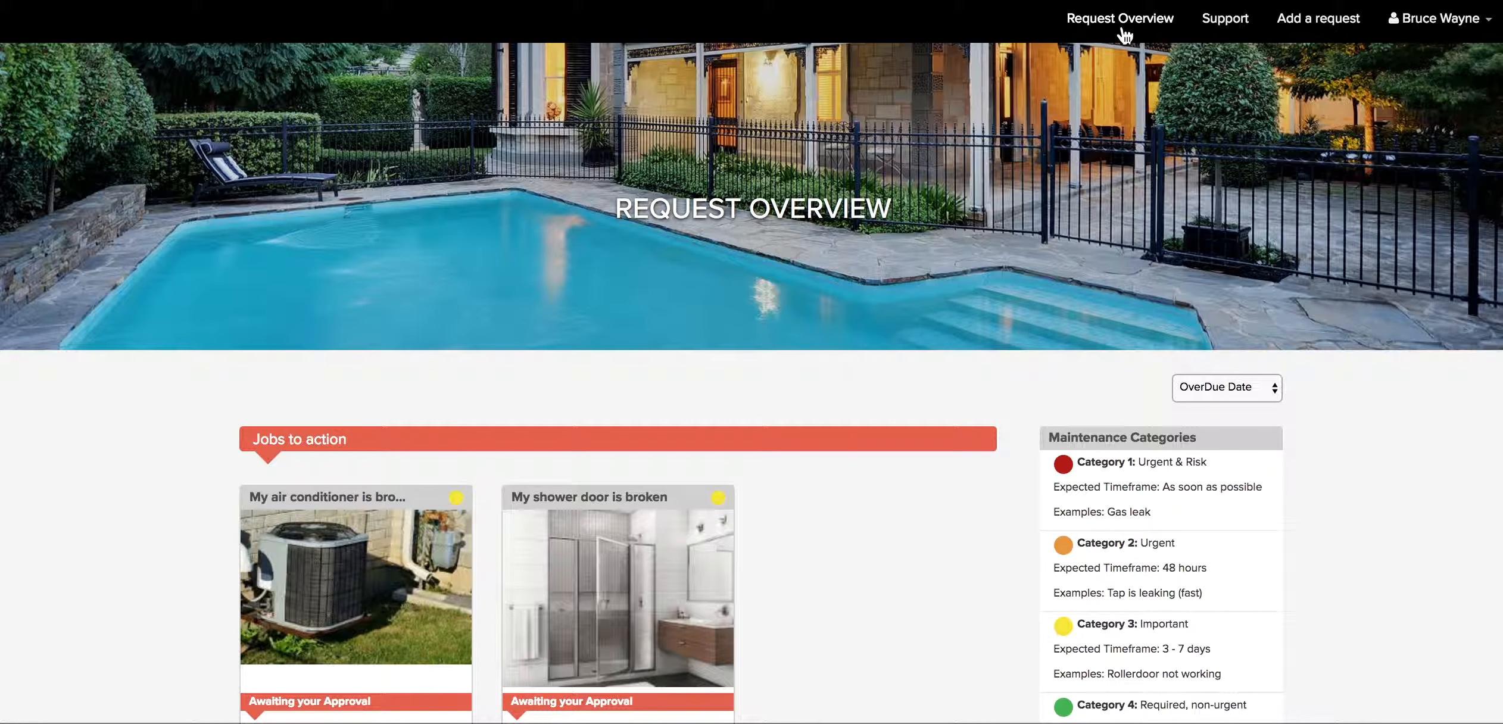
mouse_move(1064, 225)
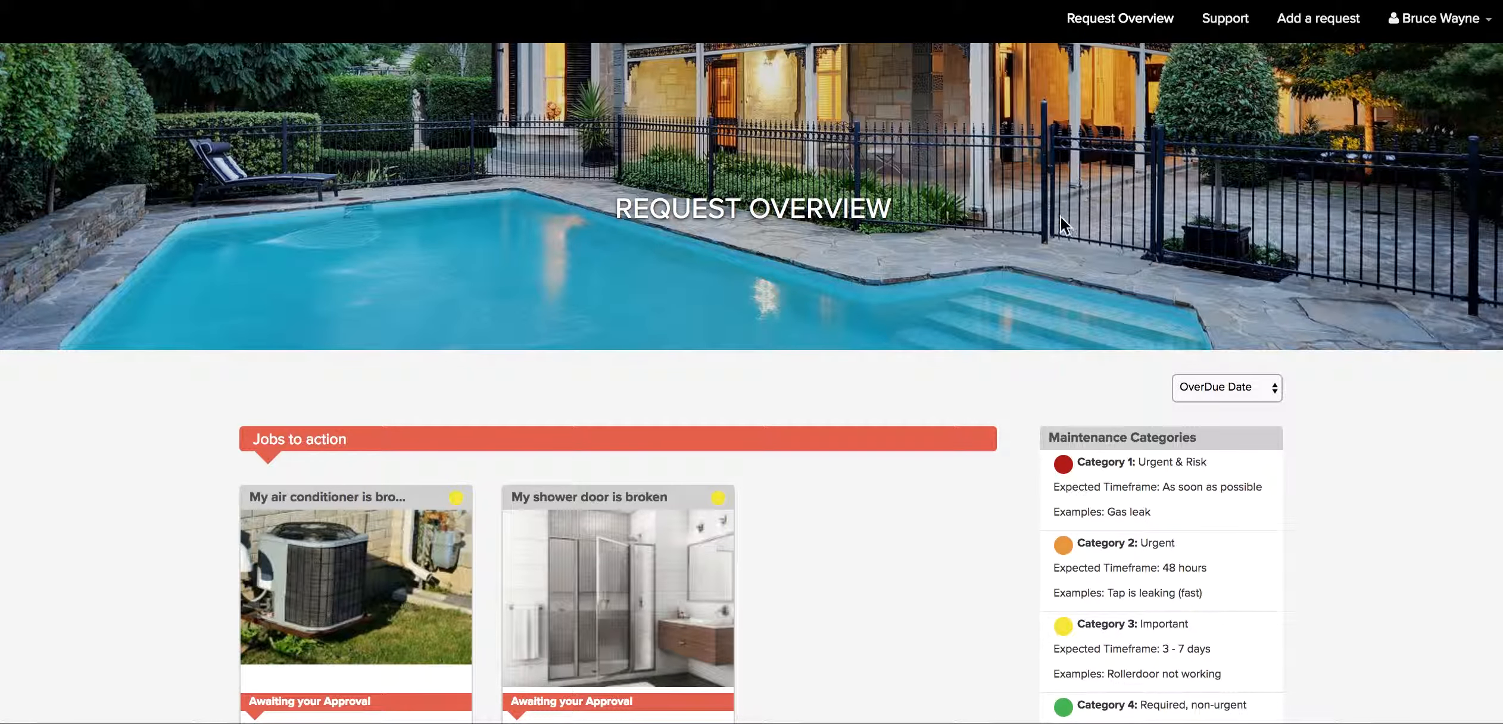
mouse_move(882, 488)
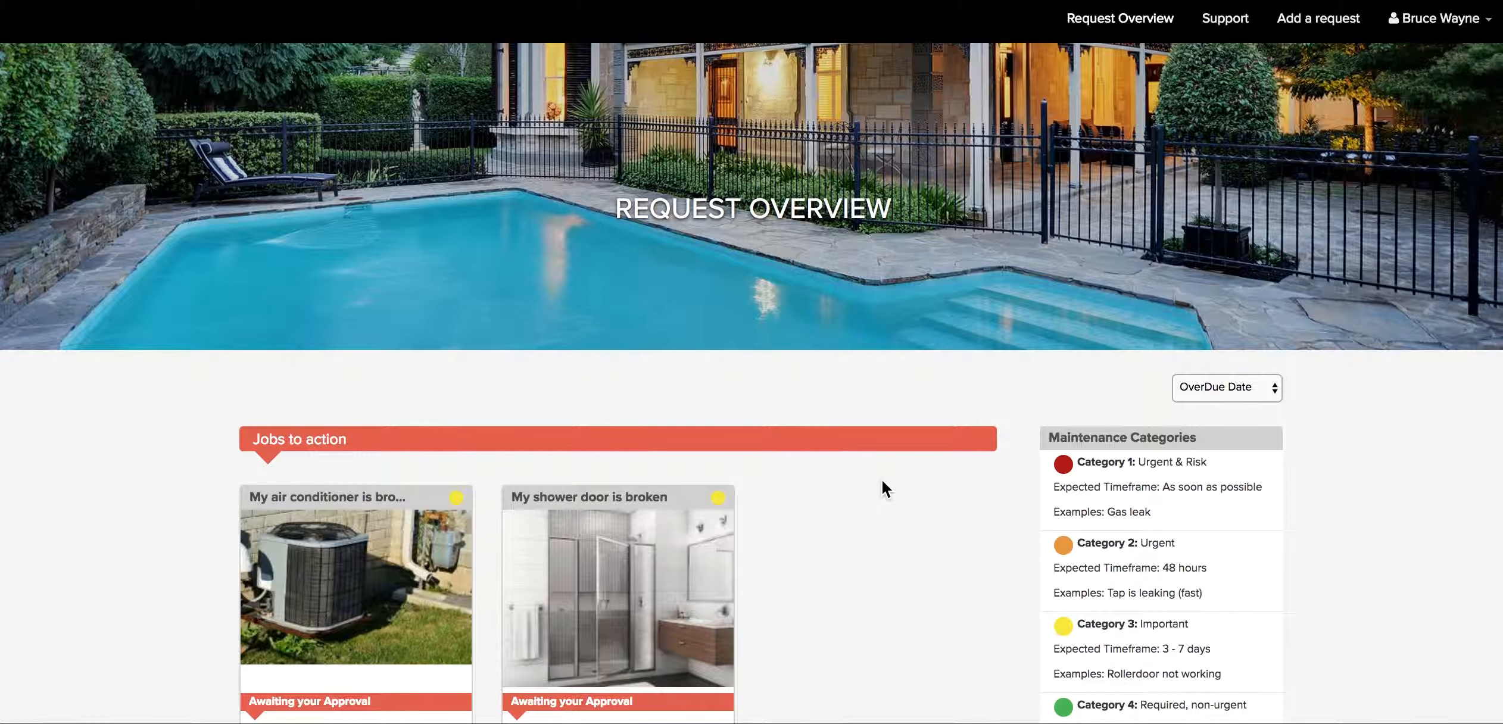
Step: Back out of adding a new supplier and continue with Cheyne the Plumber for the shower door job
scroll(down, 3)
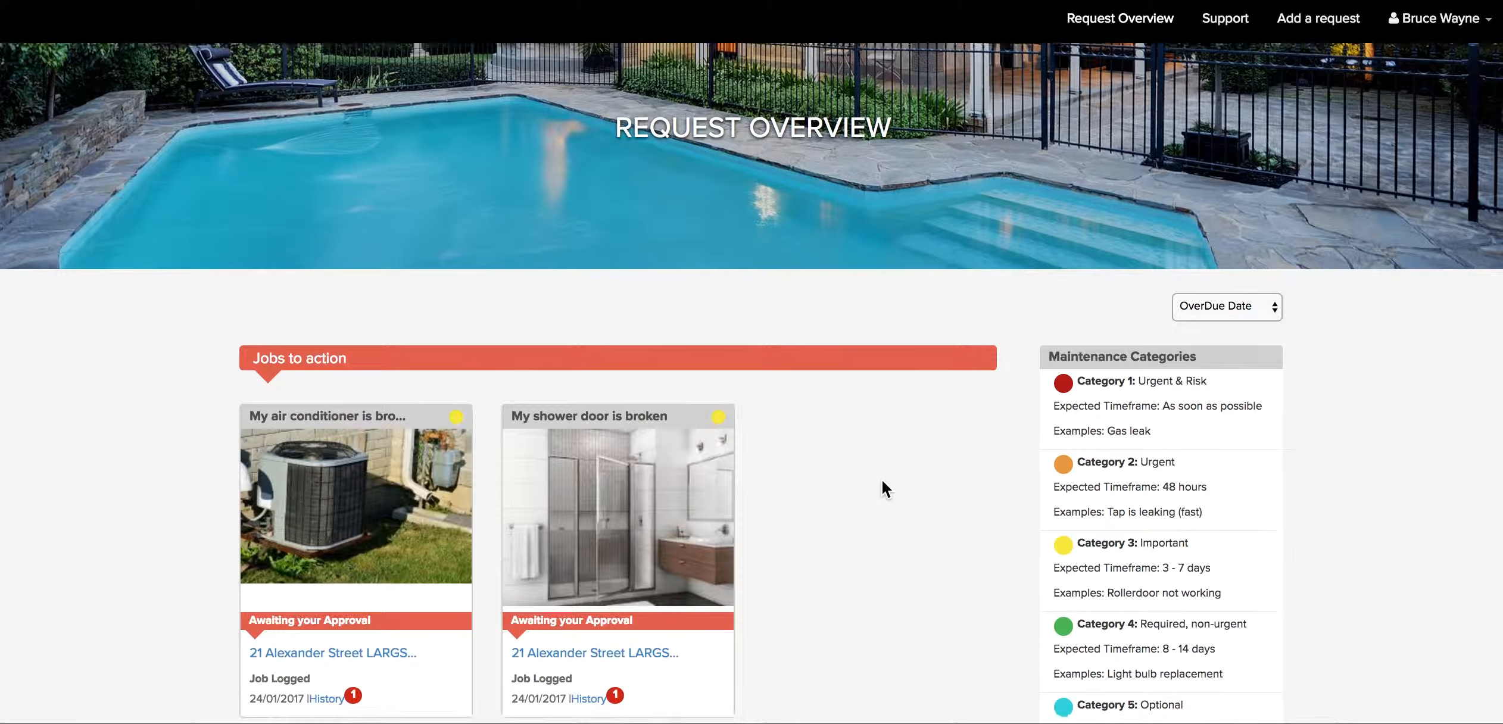
scroll(down, 3)
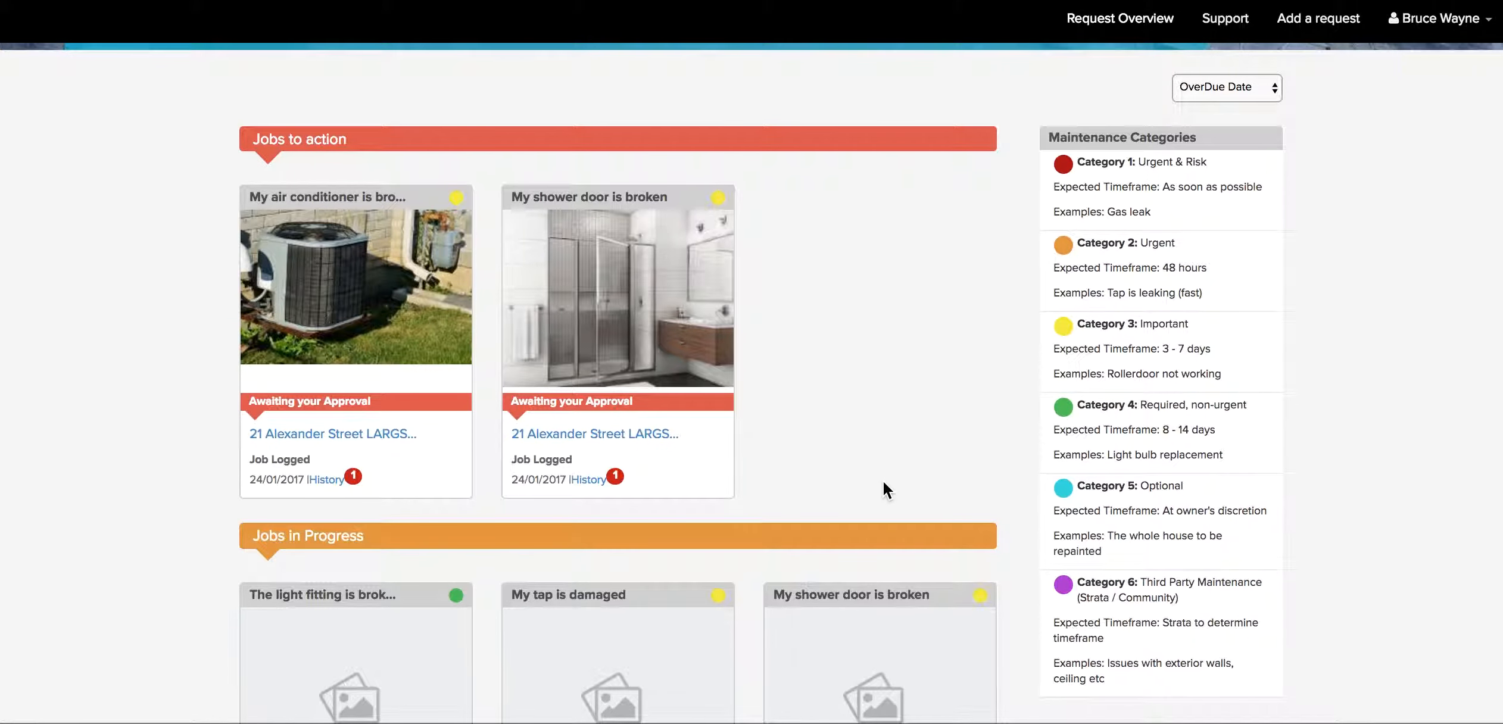
scroll(down, 3)
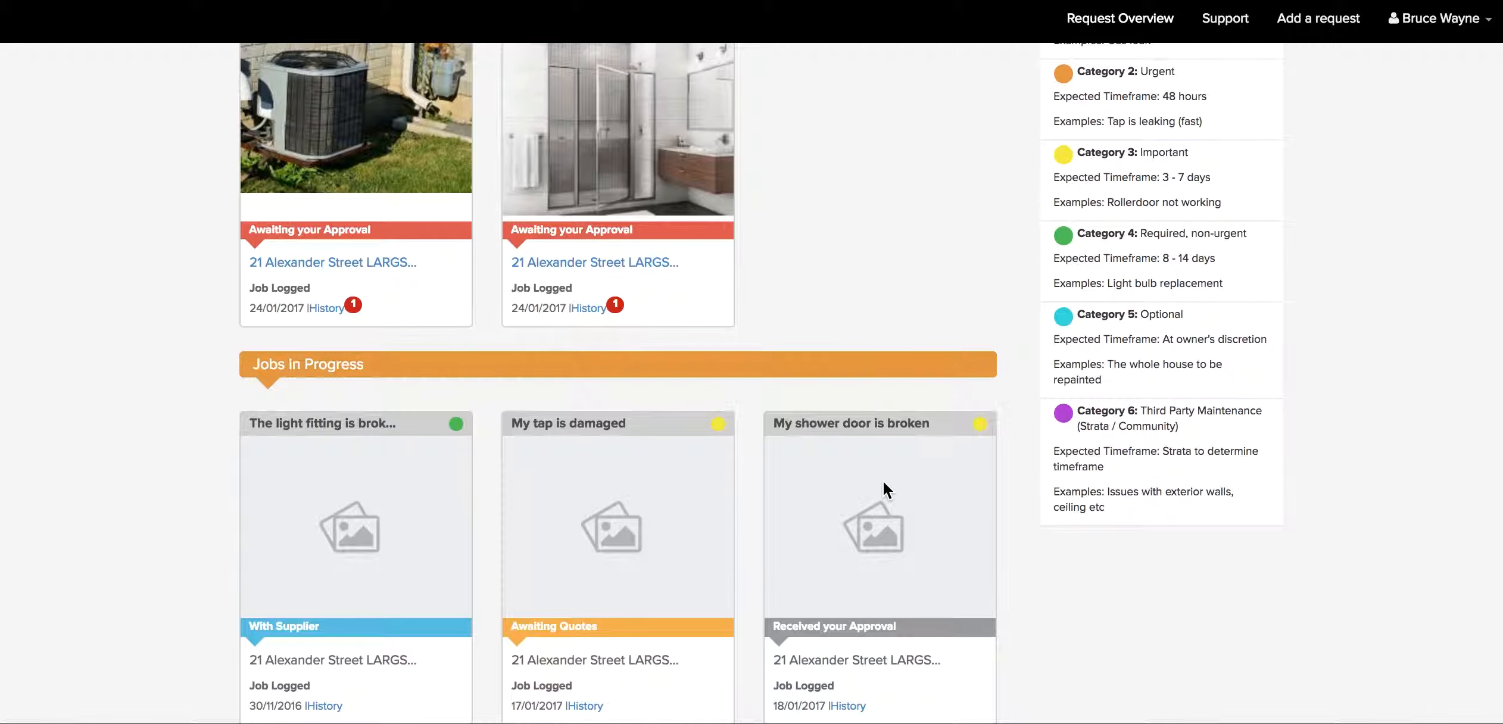
scroll(down, 3)
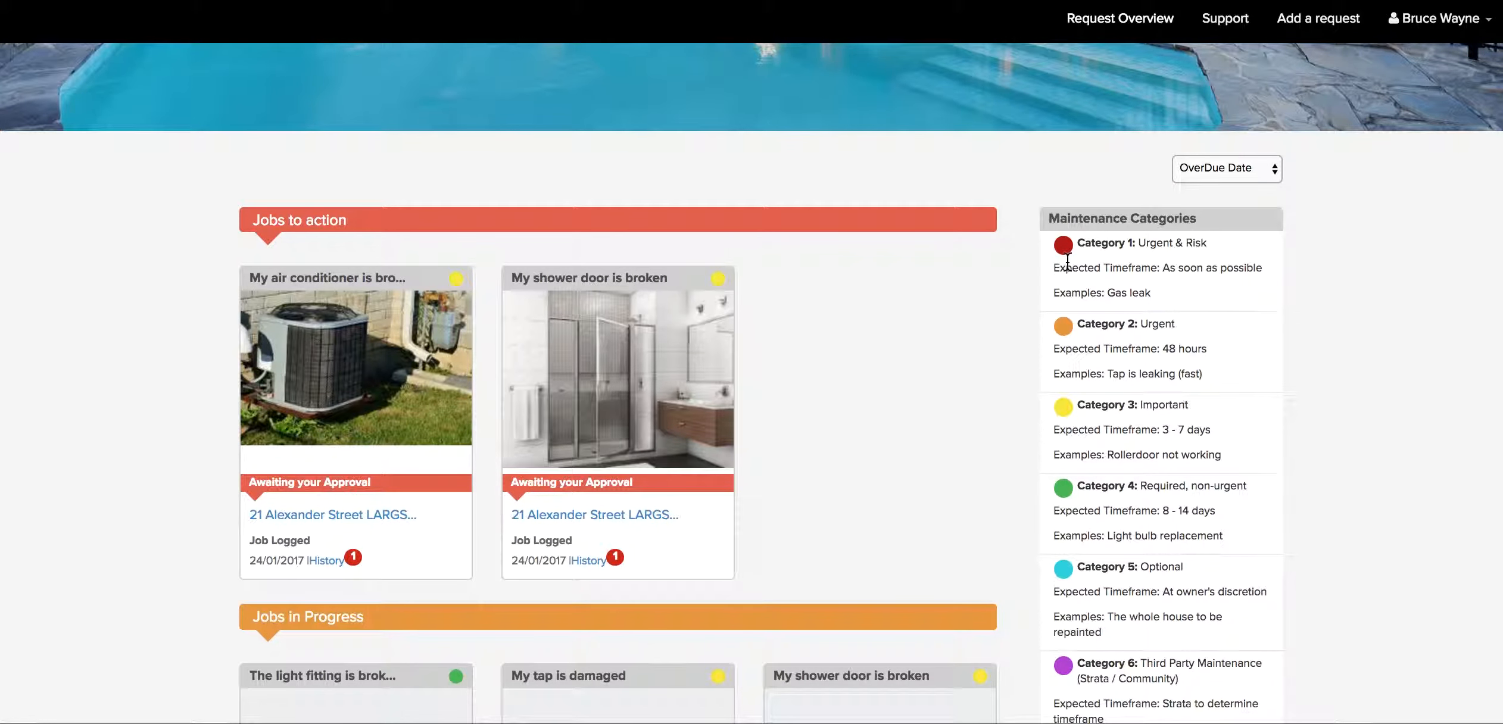
mouse_move(1058, 336)
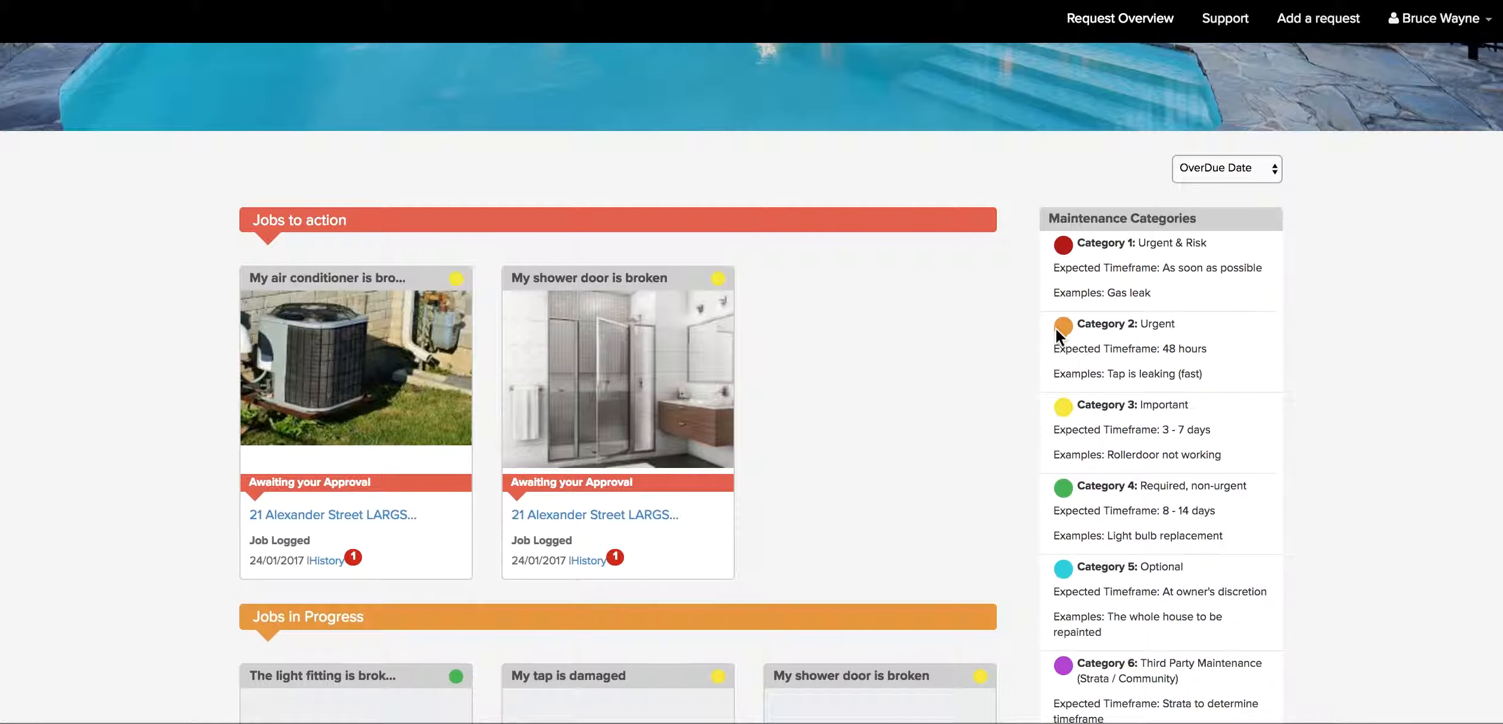
mouse_move(1038, 425)
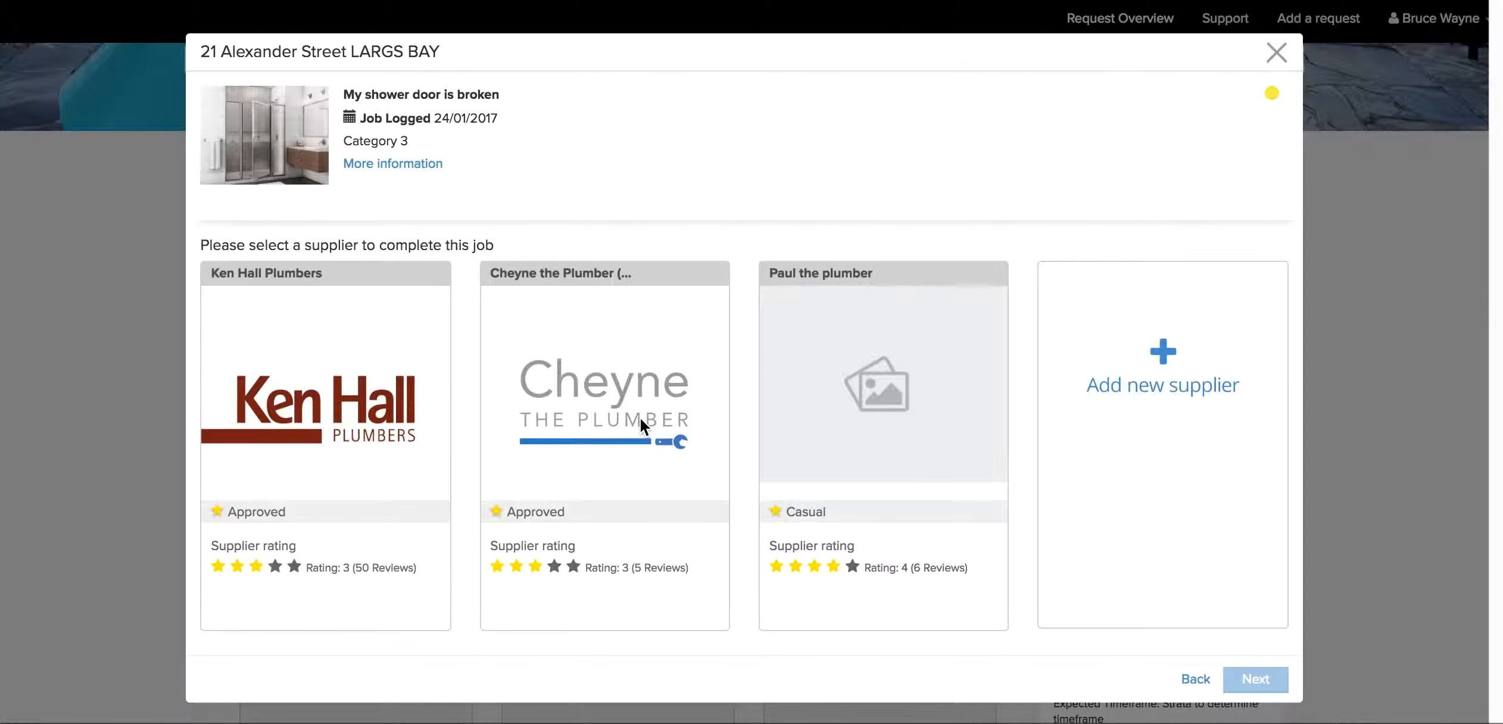
mouse_move(535, 584)
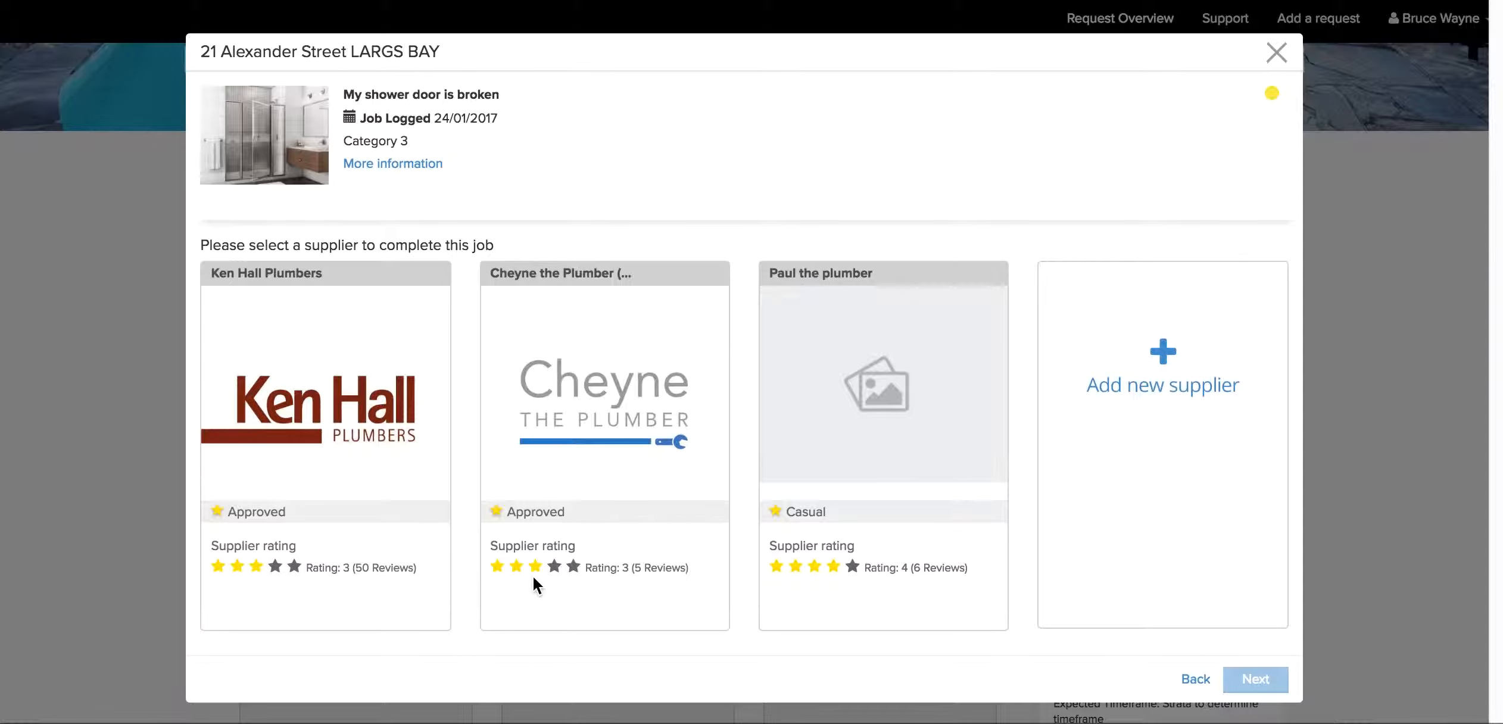
mouse_move(618, 595)
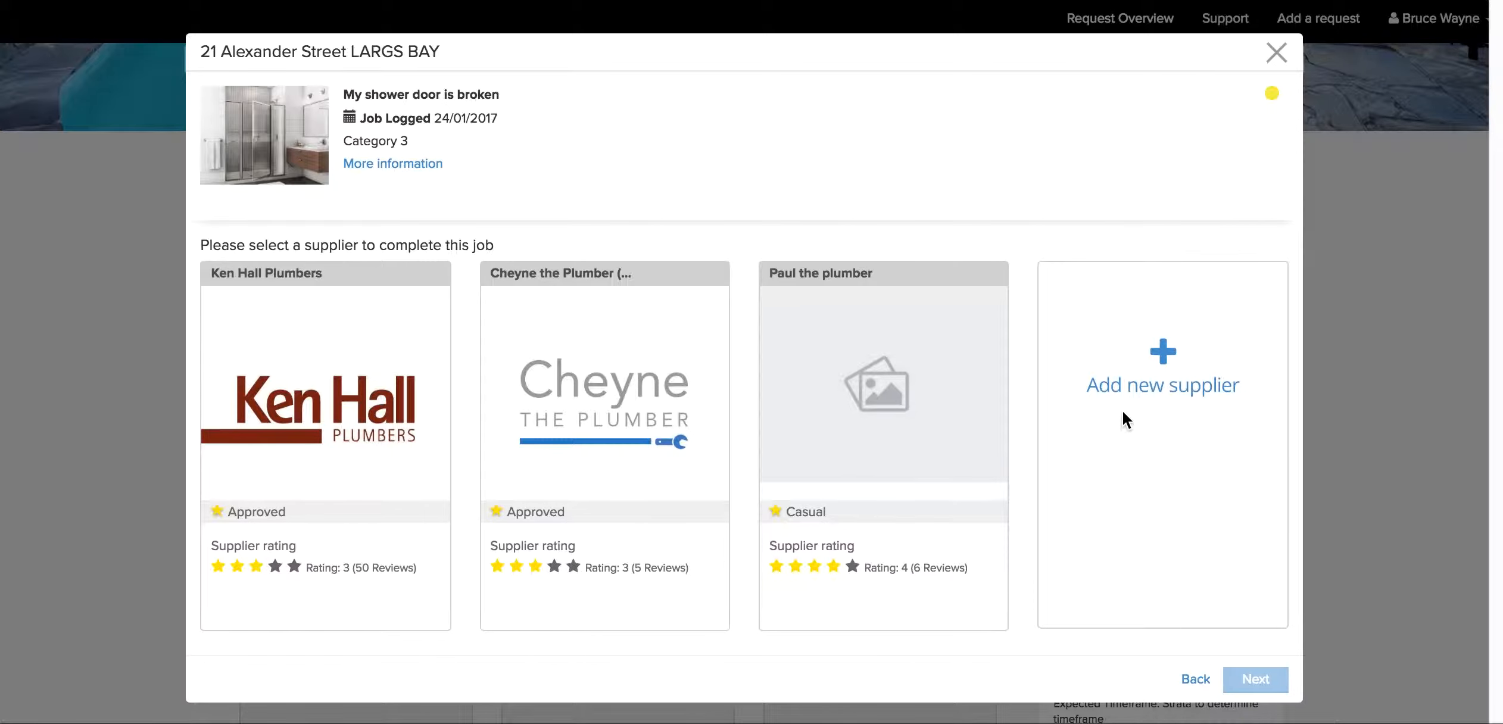
click(1162, 384)
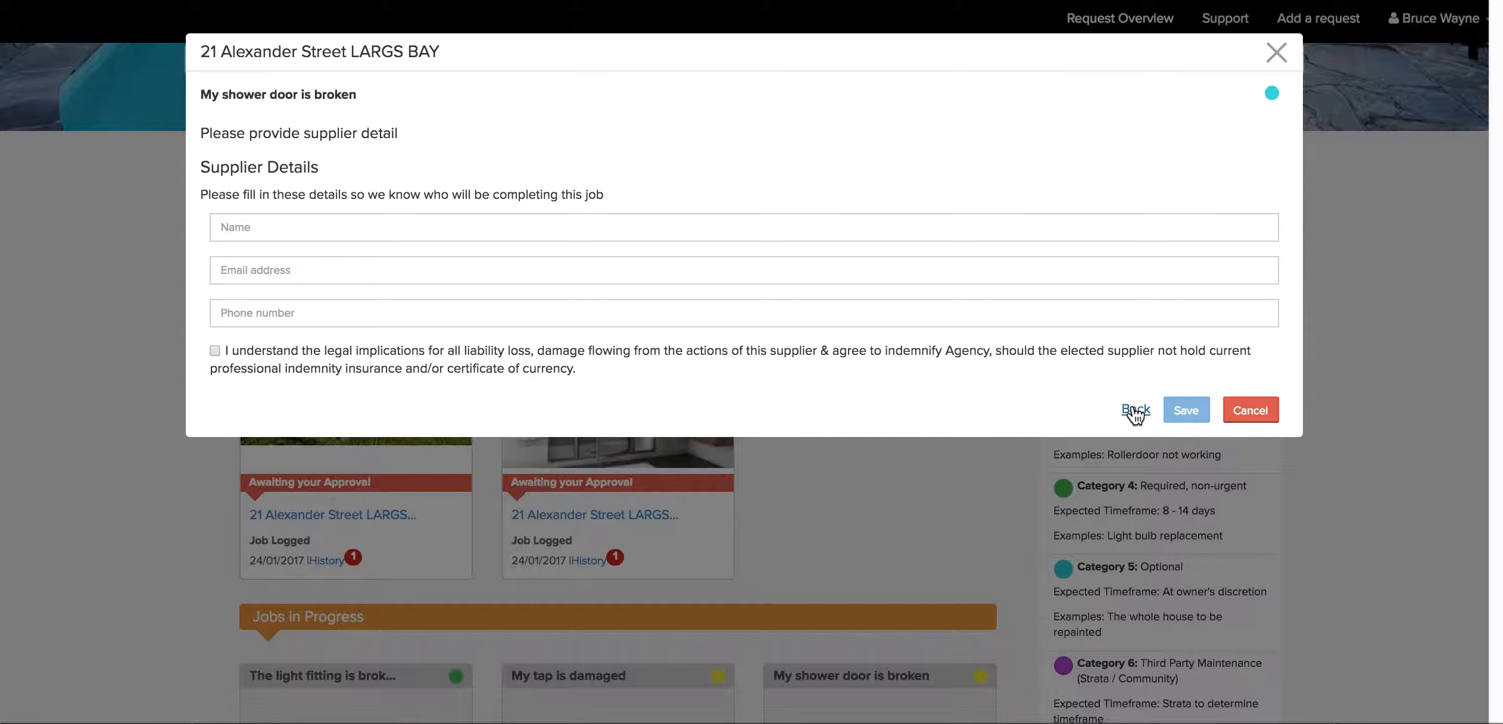
click(1136, 410)
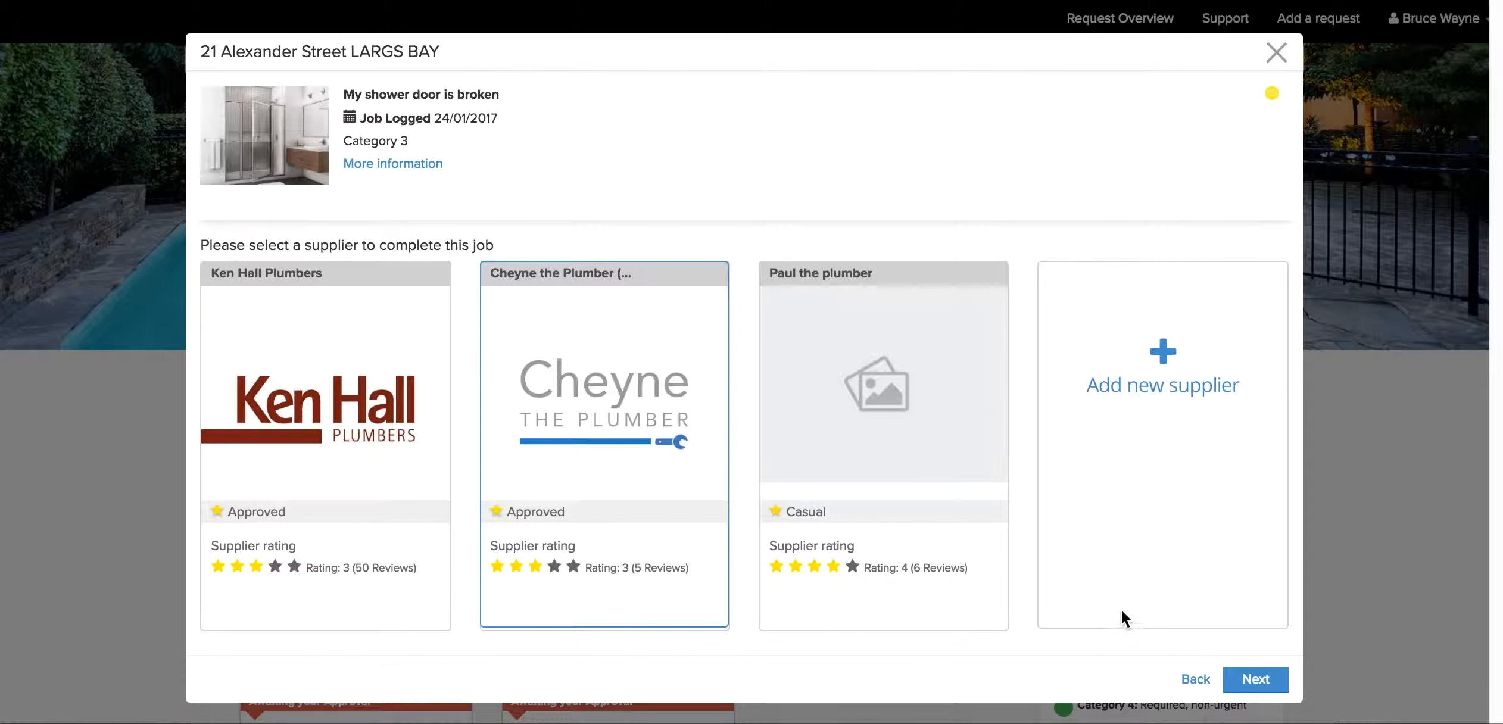
click(1256, 679)
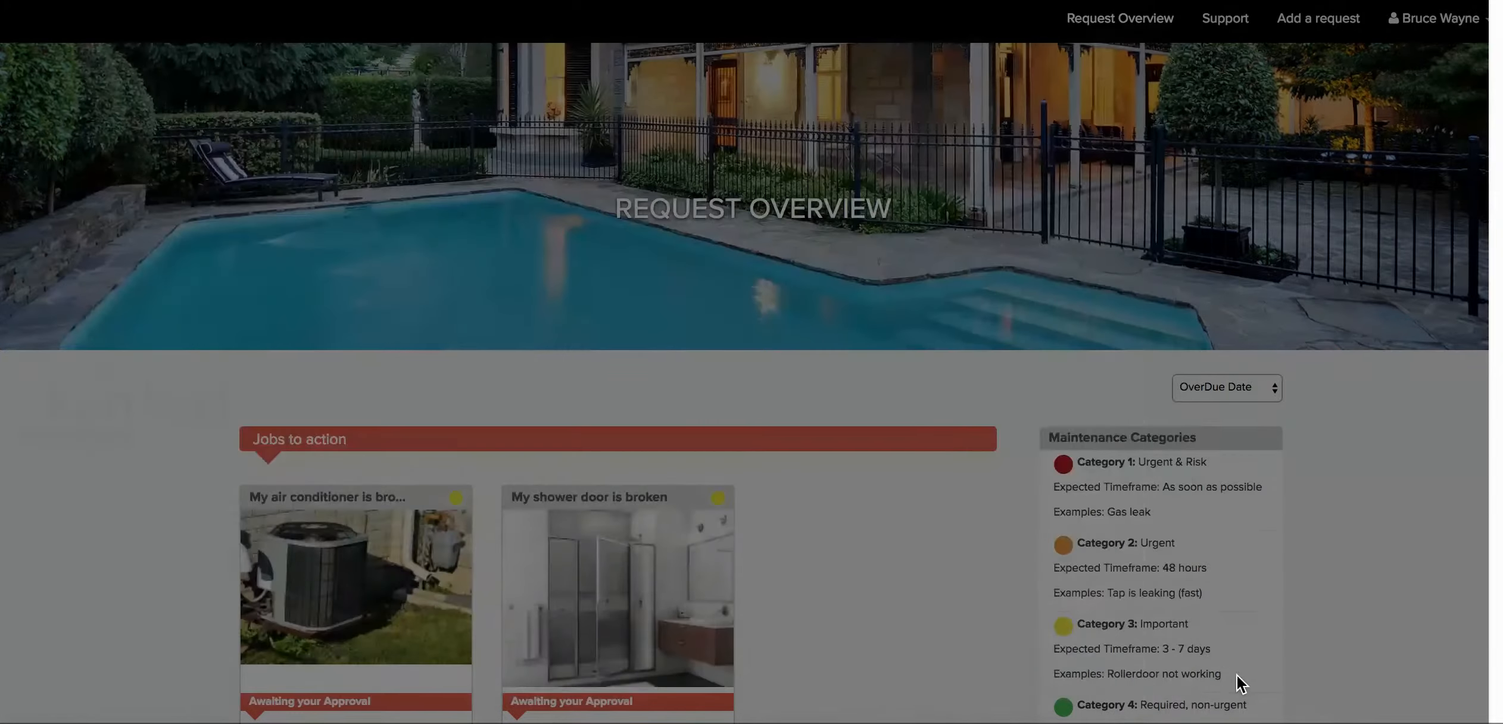
Step: Confirm a $450 work order limit for the shower door job with Cheyne
click(617, 585)
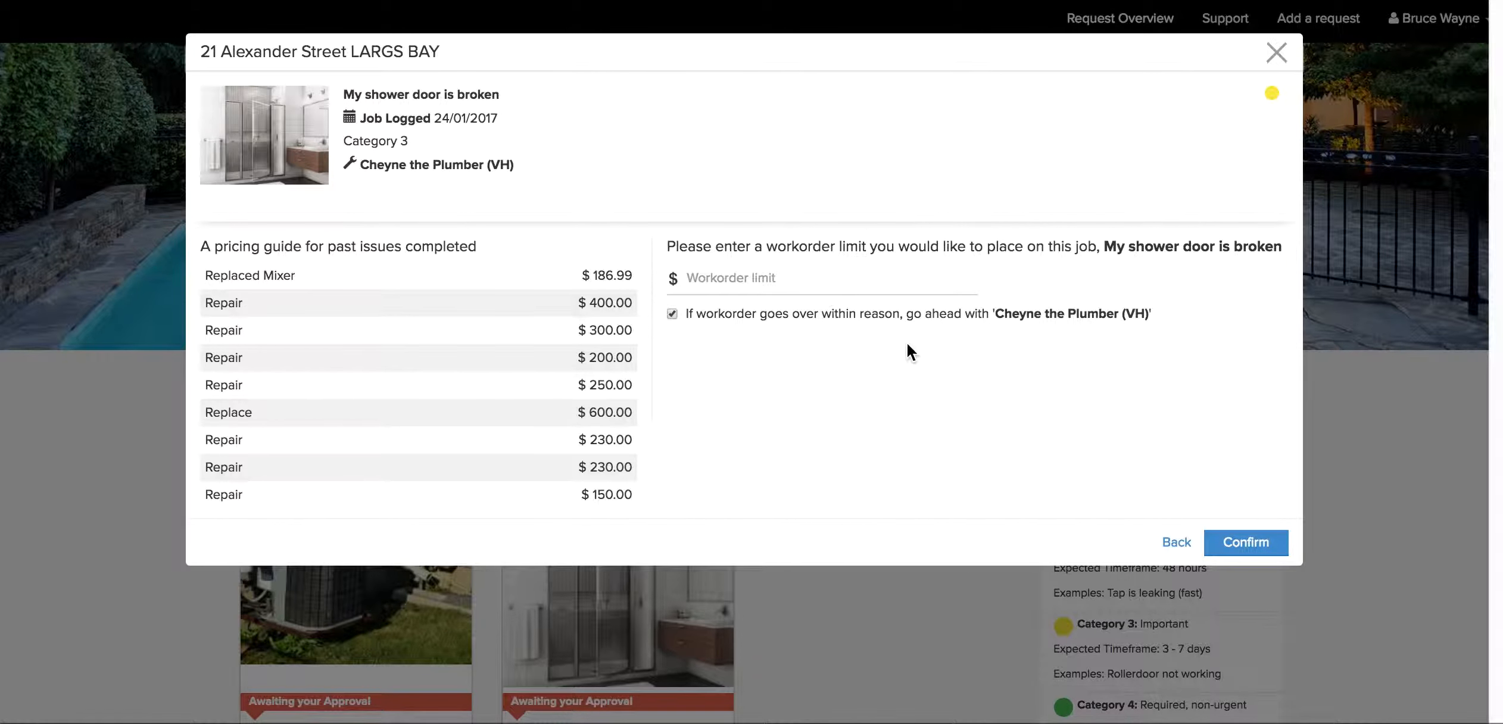
text(450)
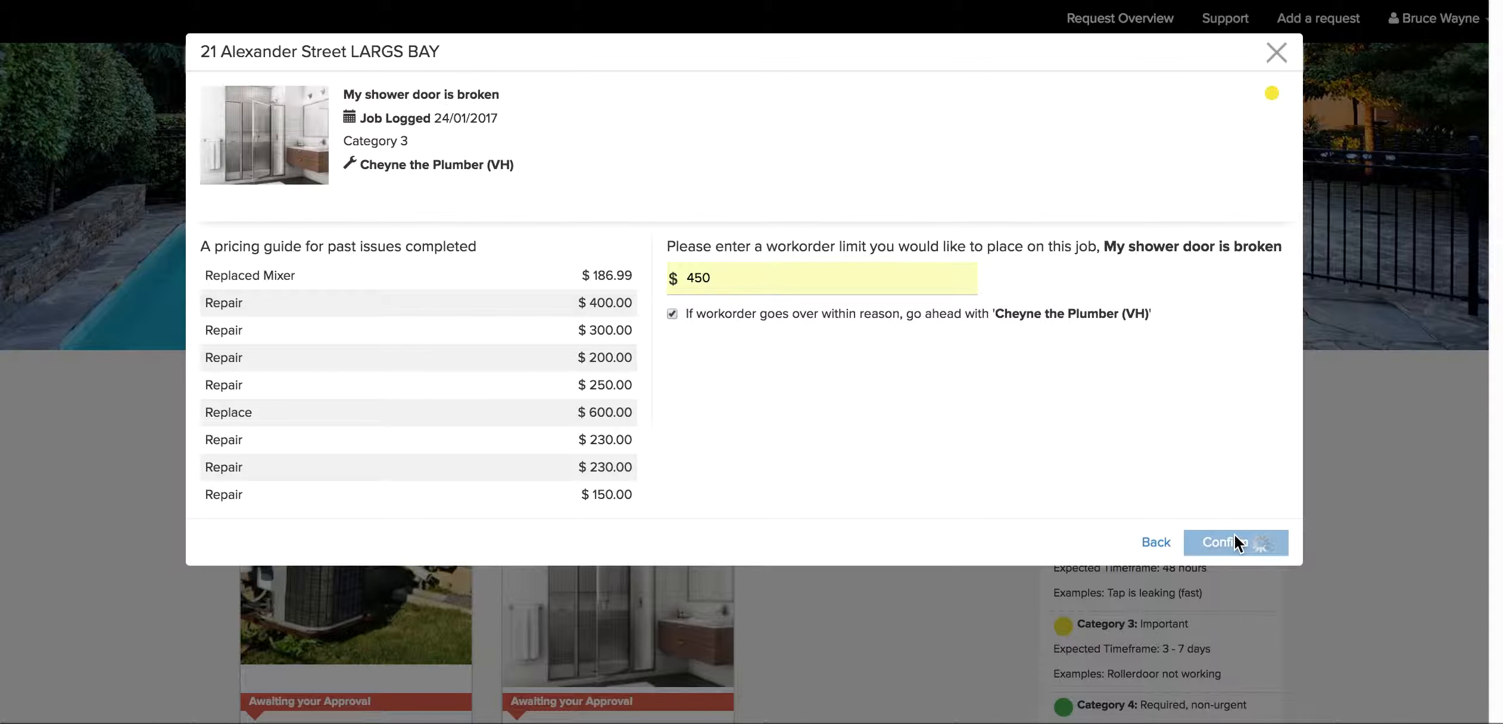
click(1235, 542)
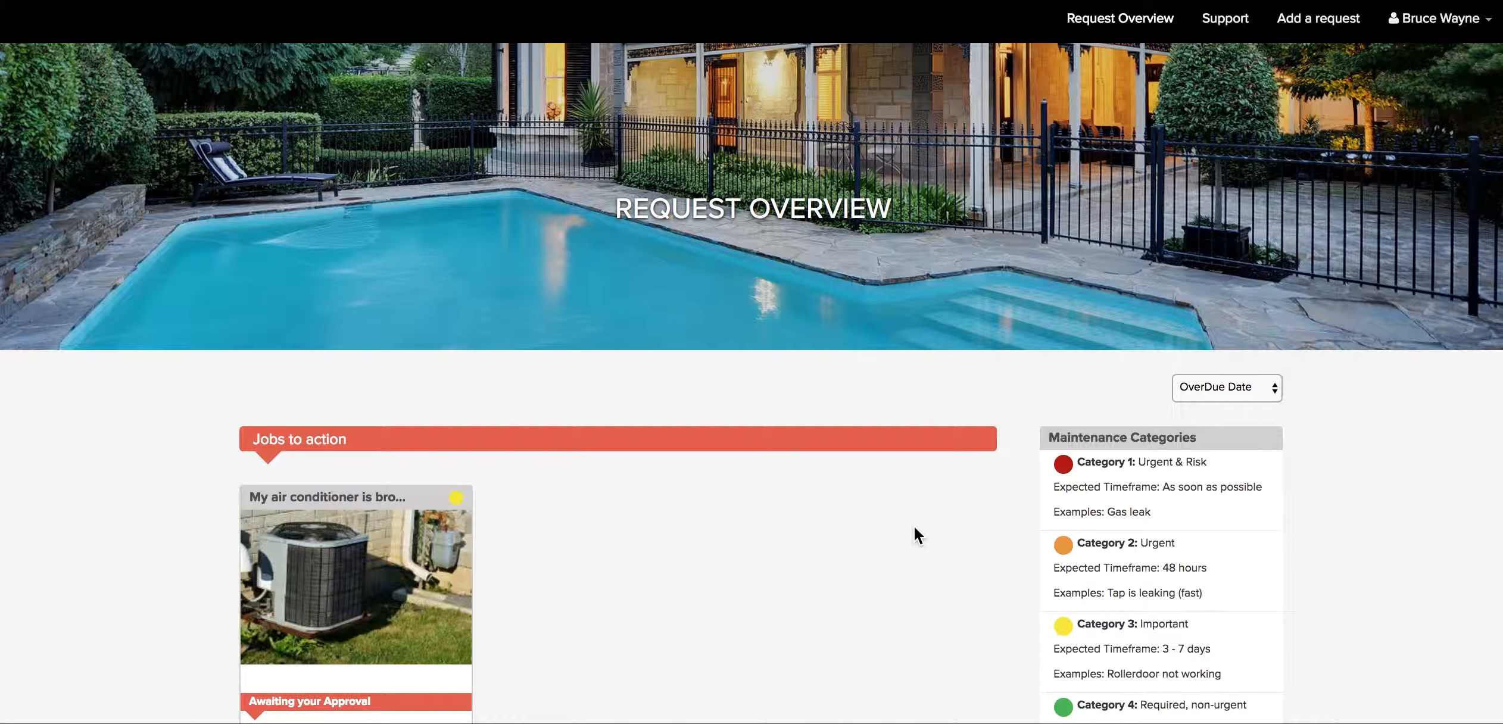
scroll(down, 3)
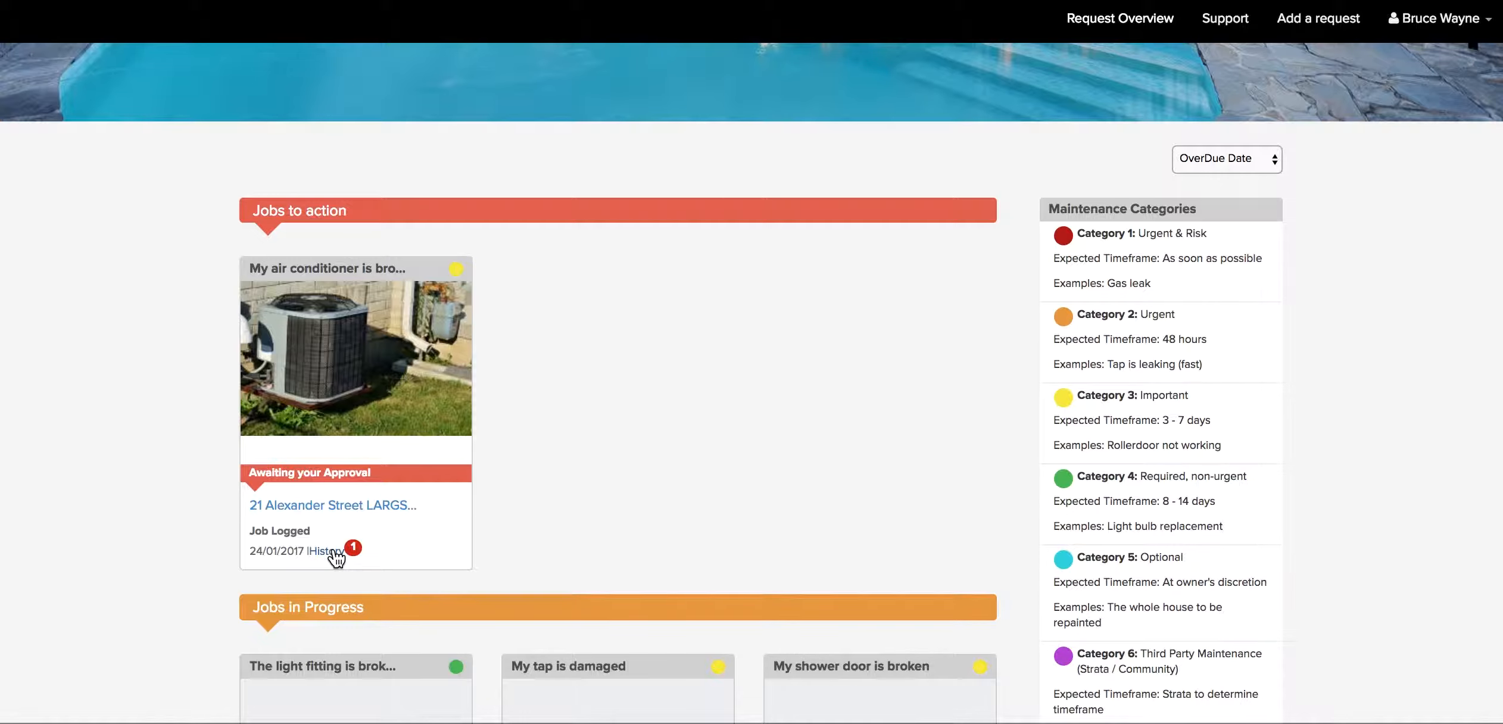
click(314, 551)
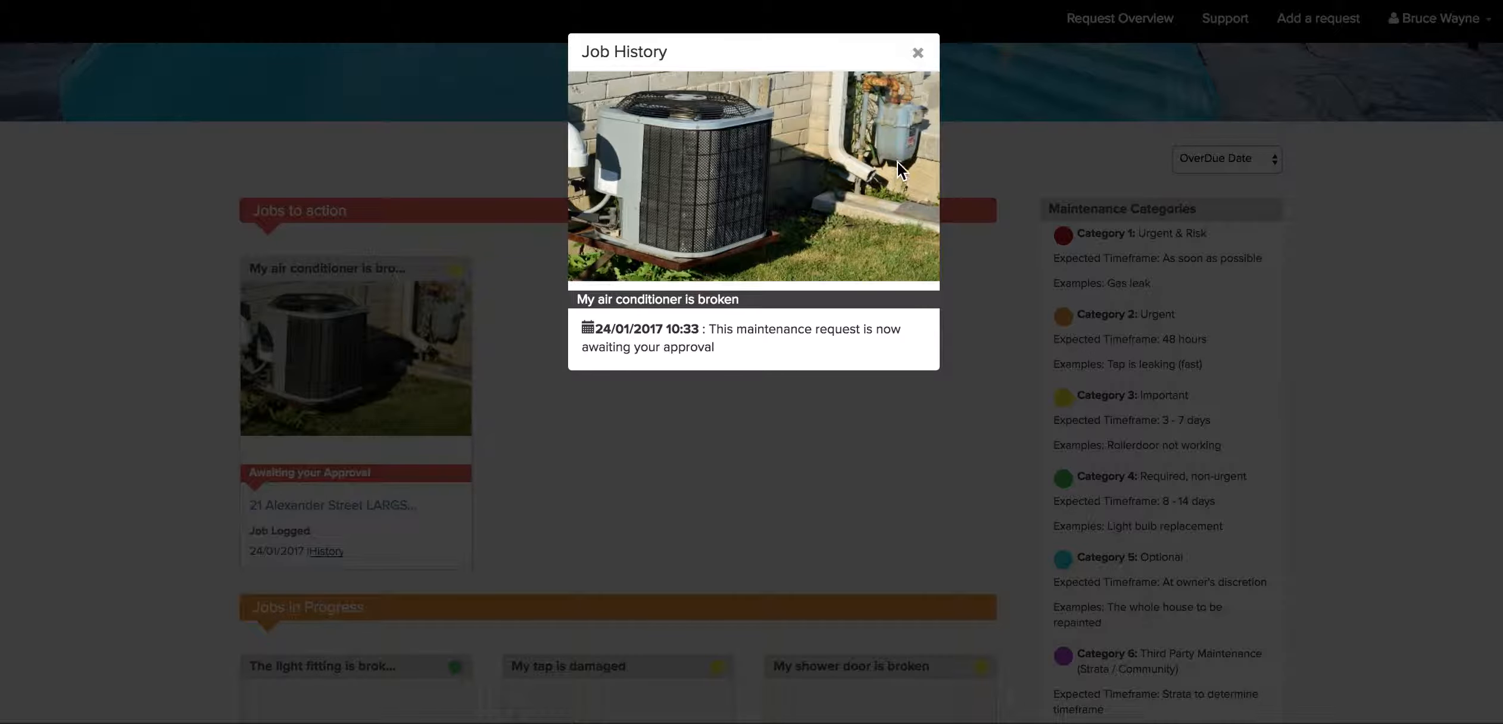
click(916, 51)
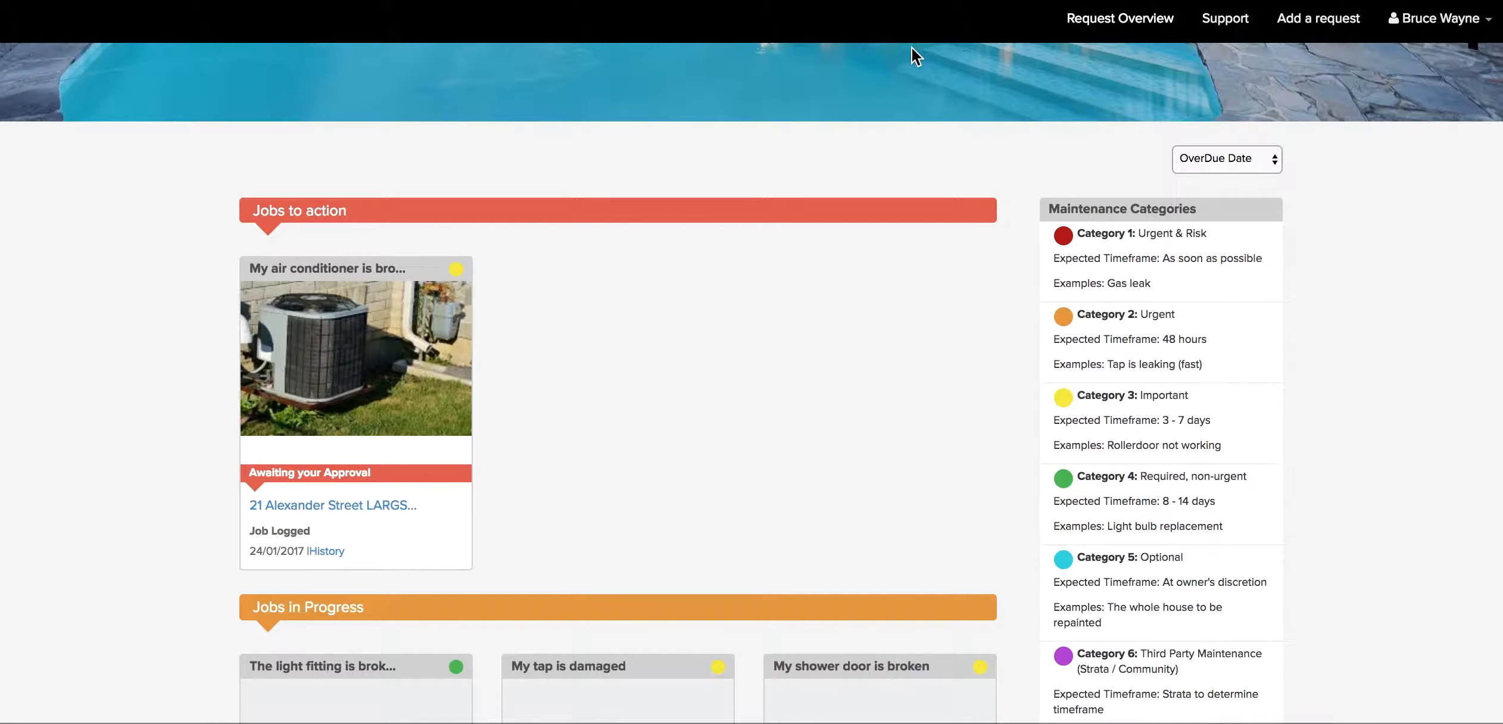
mouse_move(721, 289)
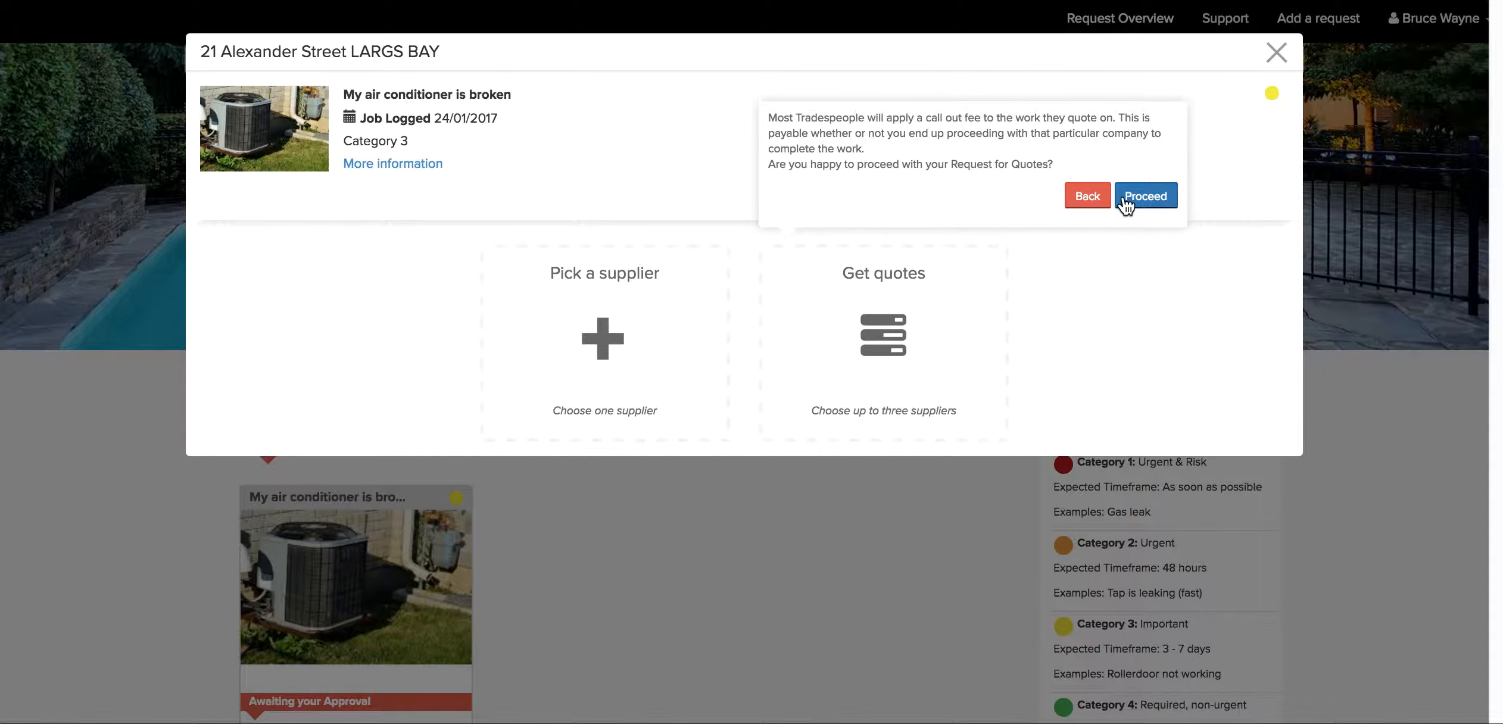
click(1144, 196)
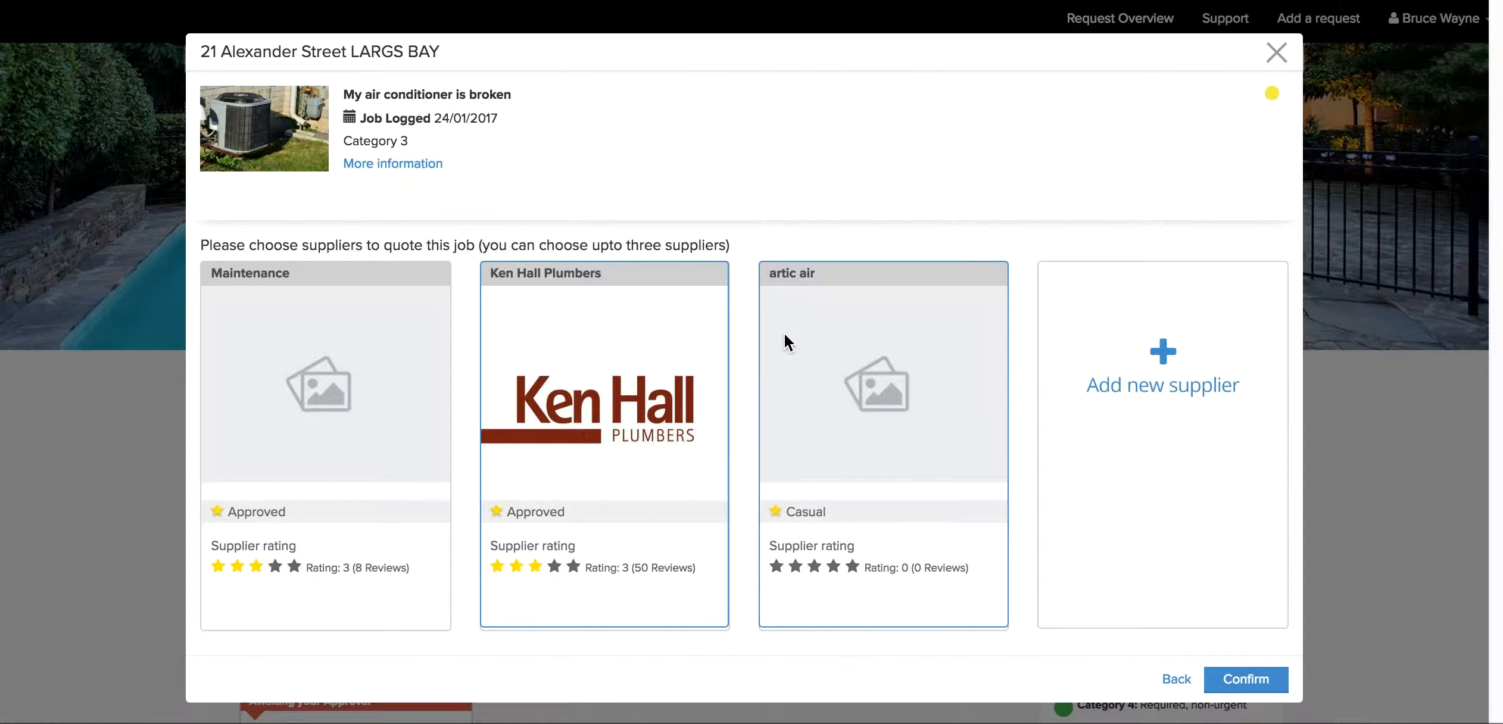
mouse_move(791, 342)
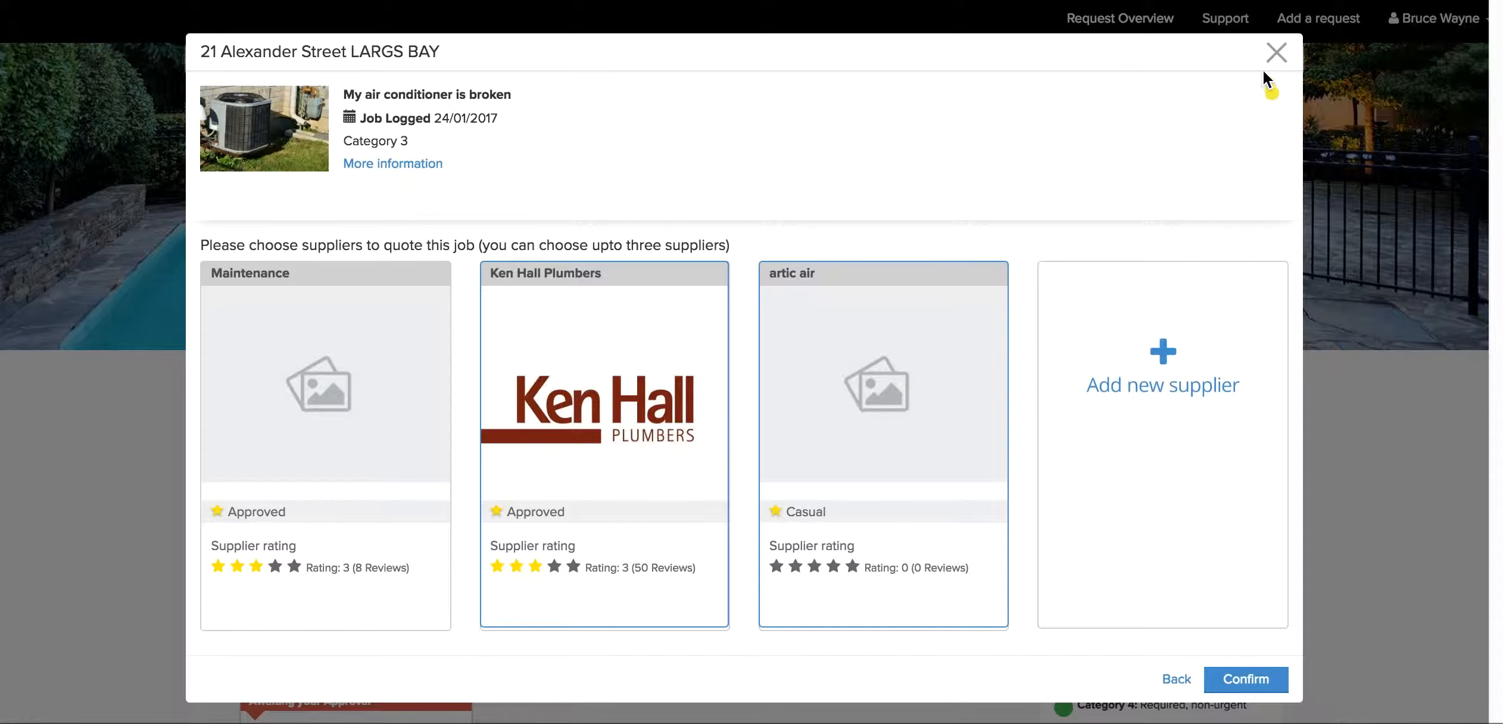
click(1275, 51)
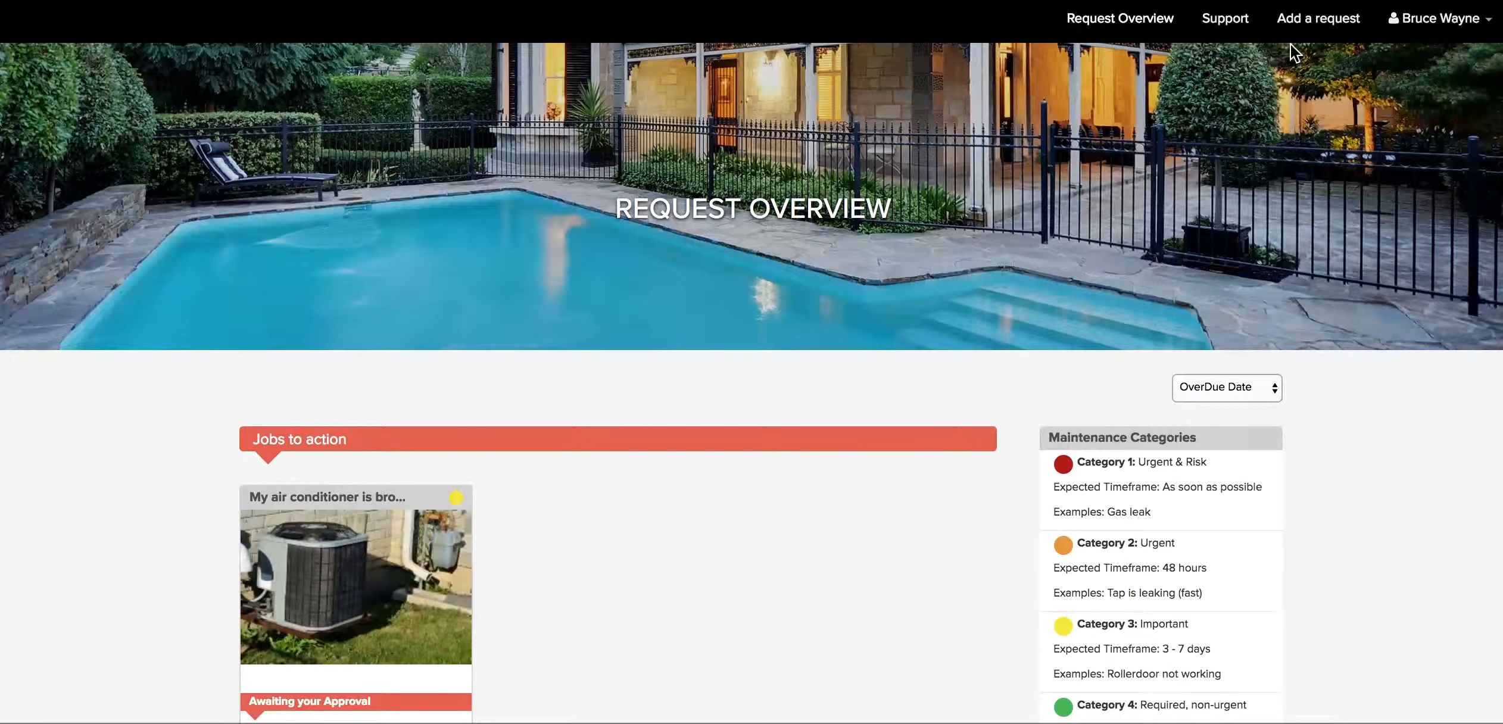
click(1318, 18)
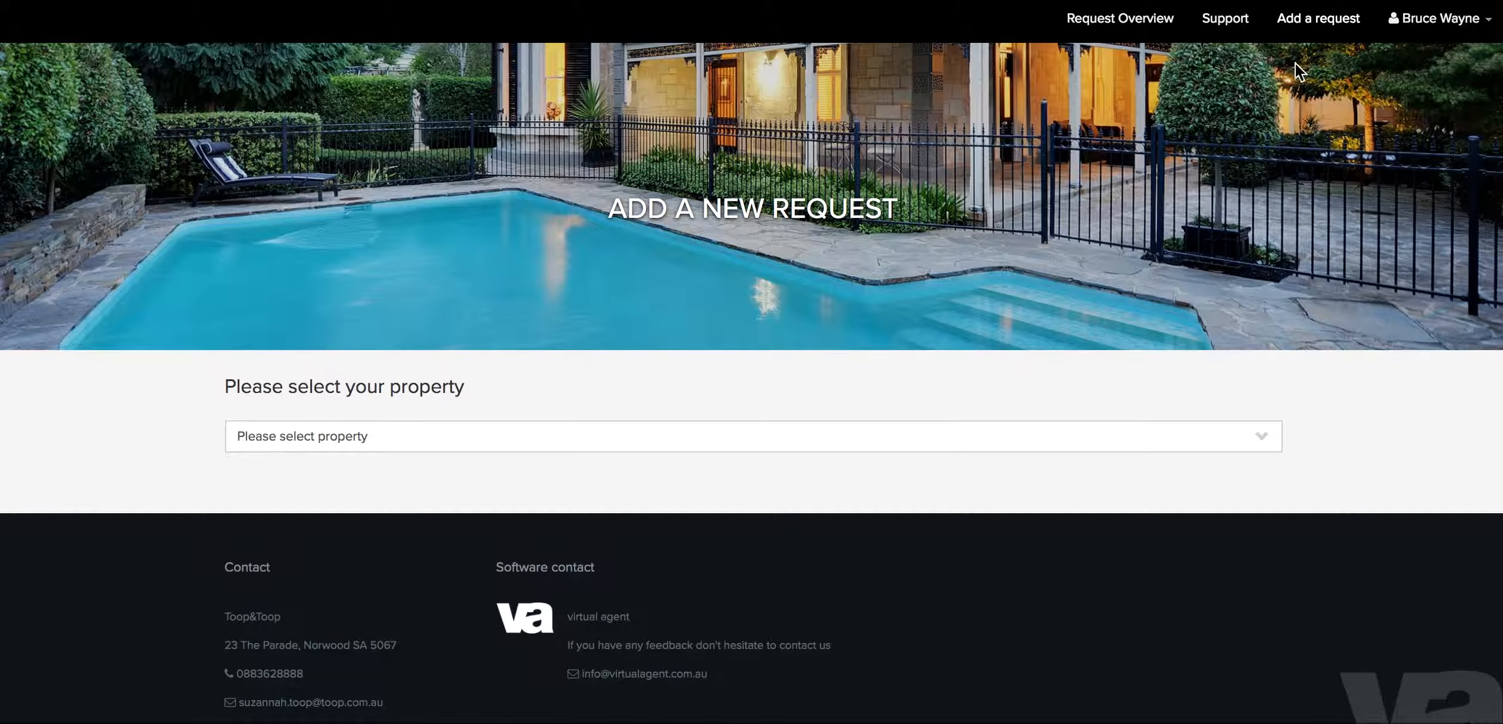
click(753, 436)
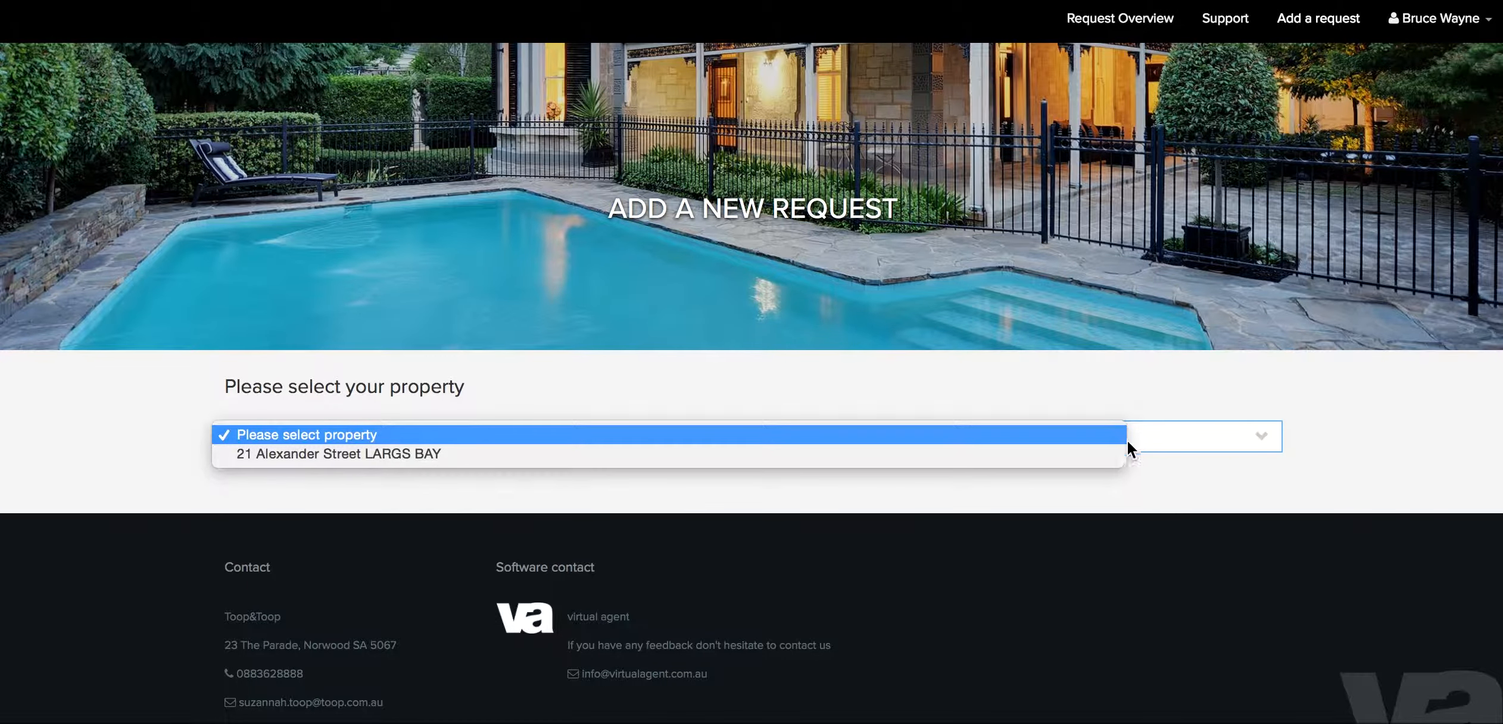
click(338, 454)
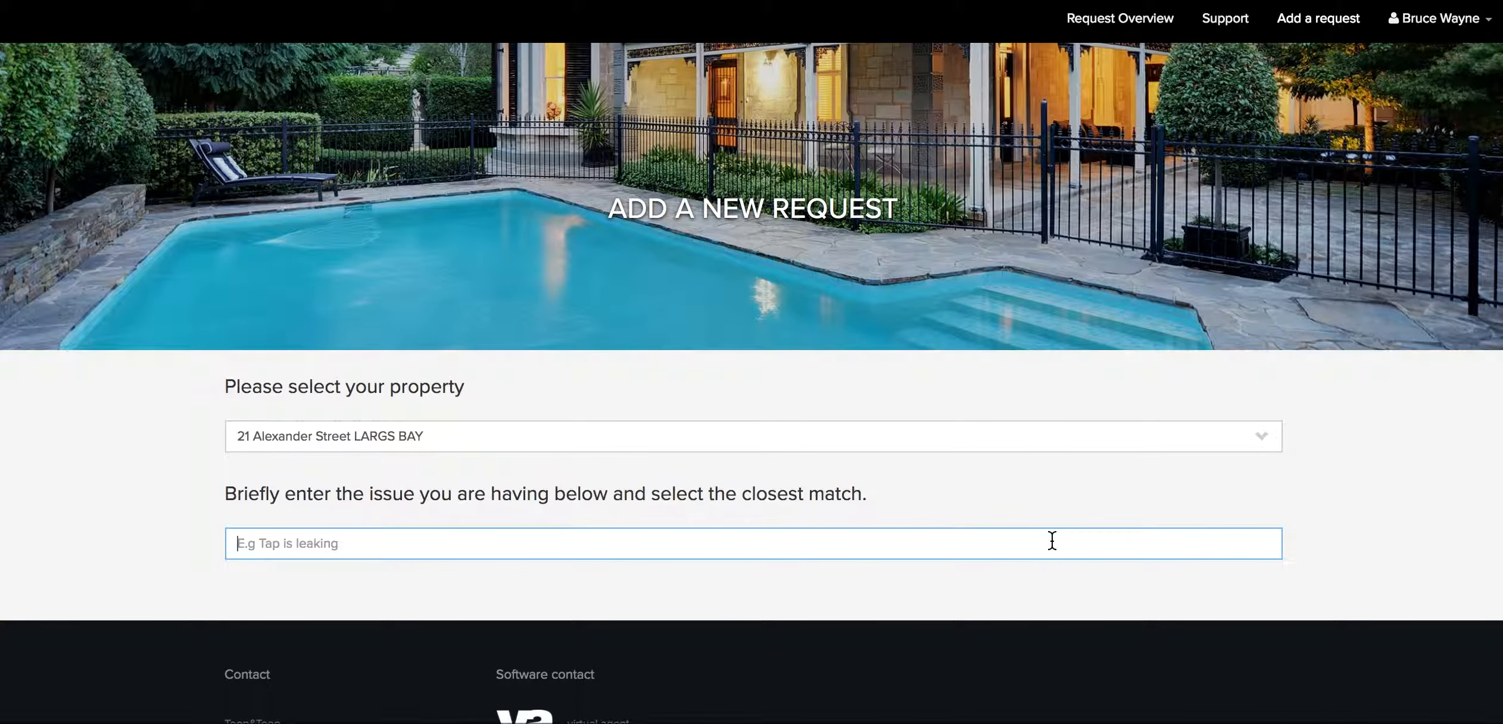
text(garden)
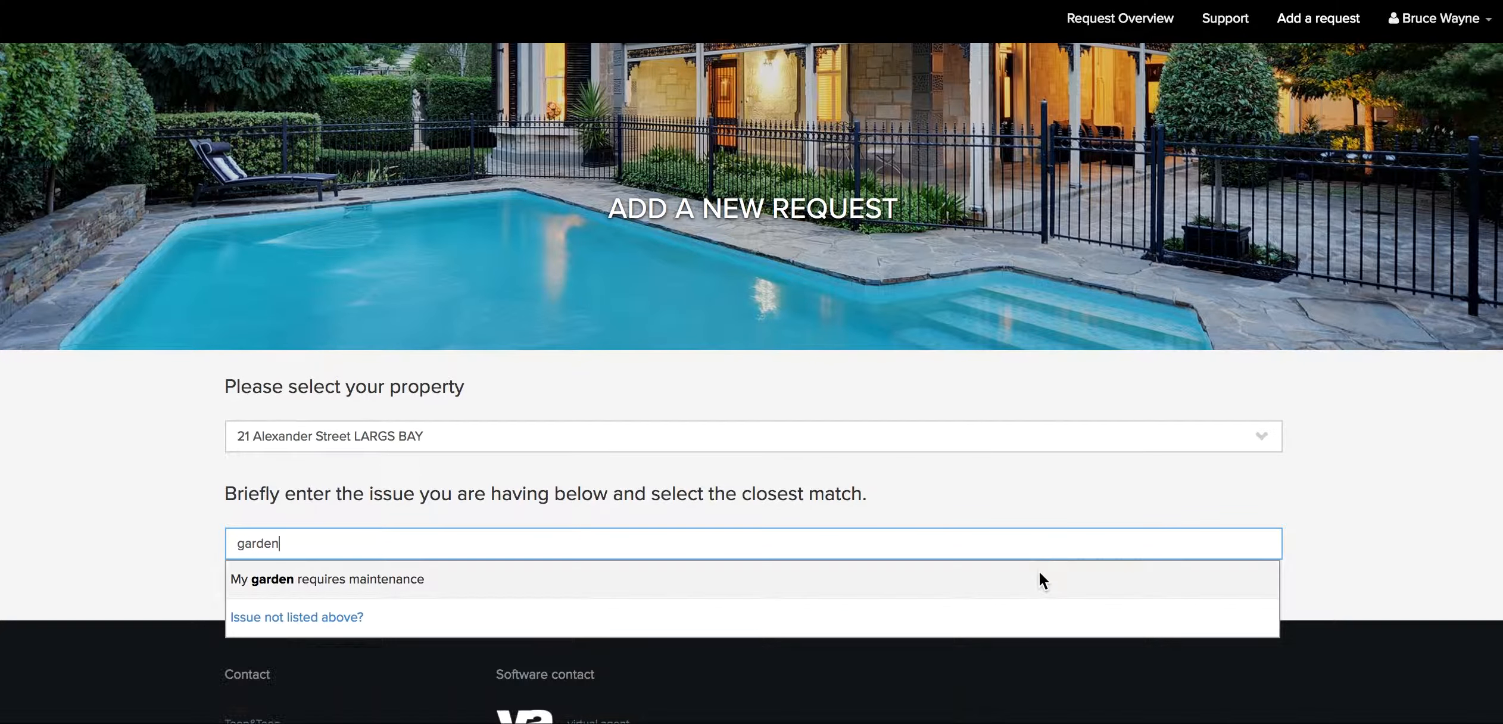
click(326, 579)
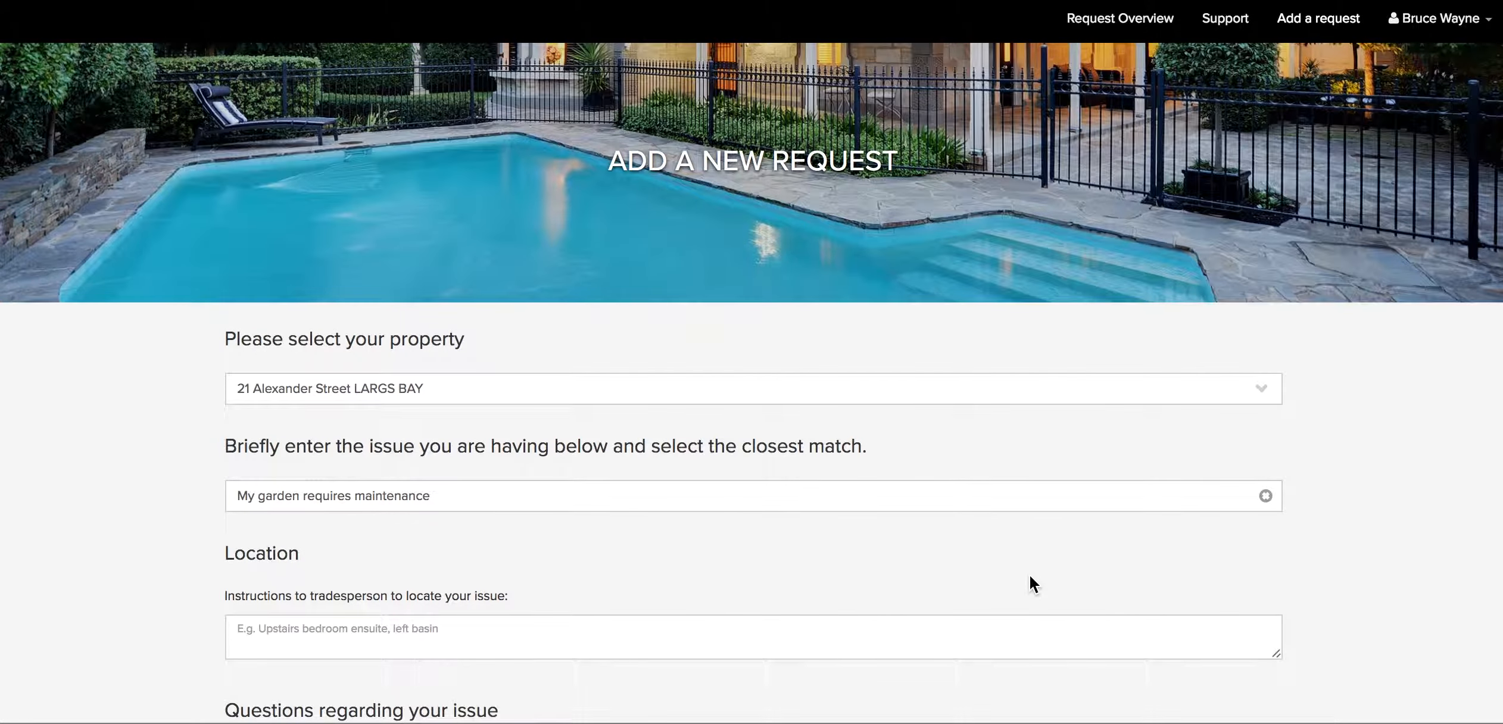
Step: Enter 'front garden' as the location and answer the request questions
click(754, 566)
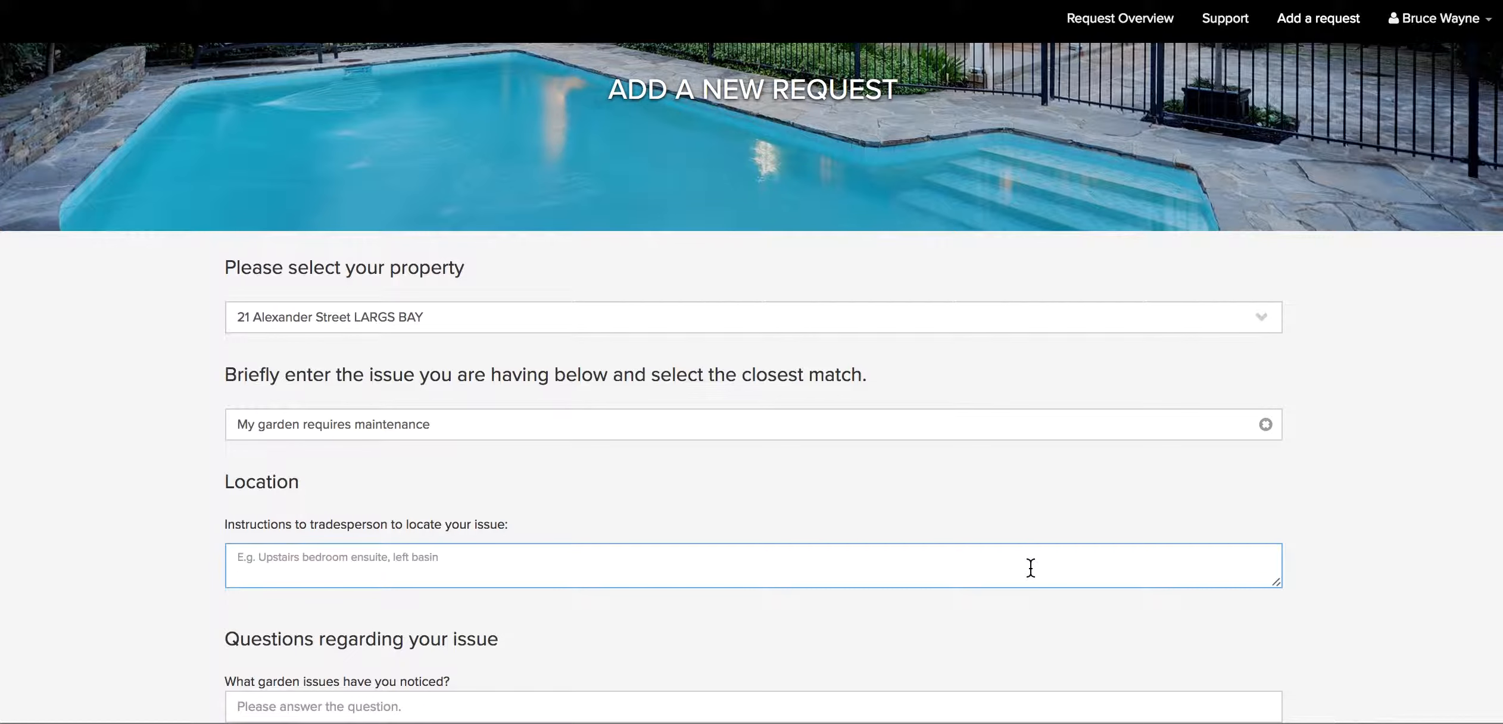
text(front garden)
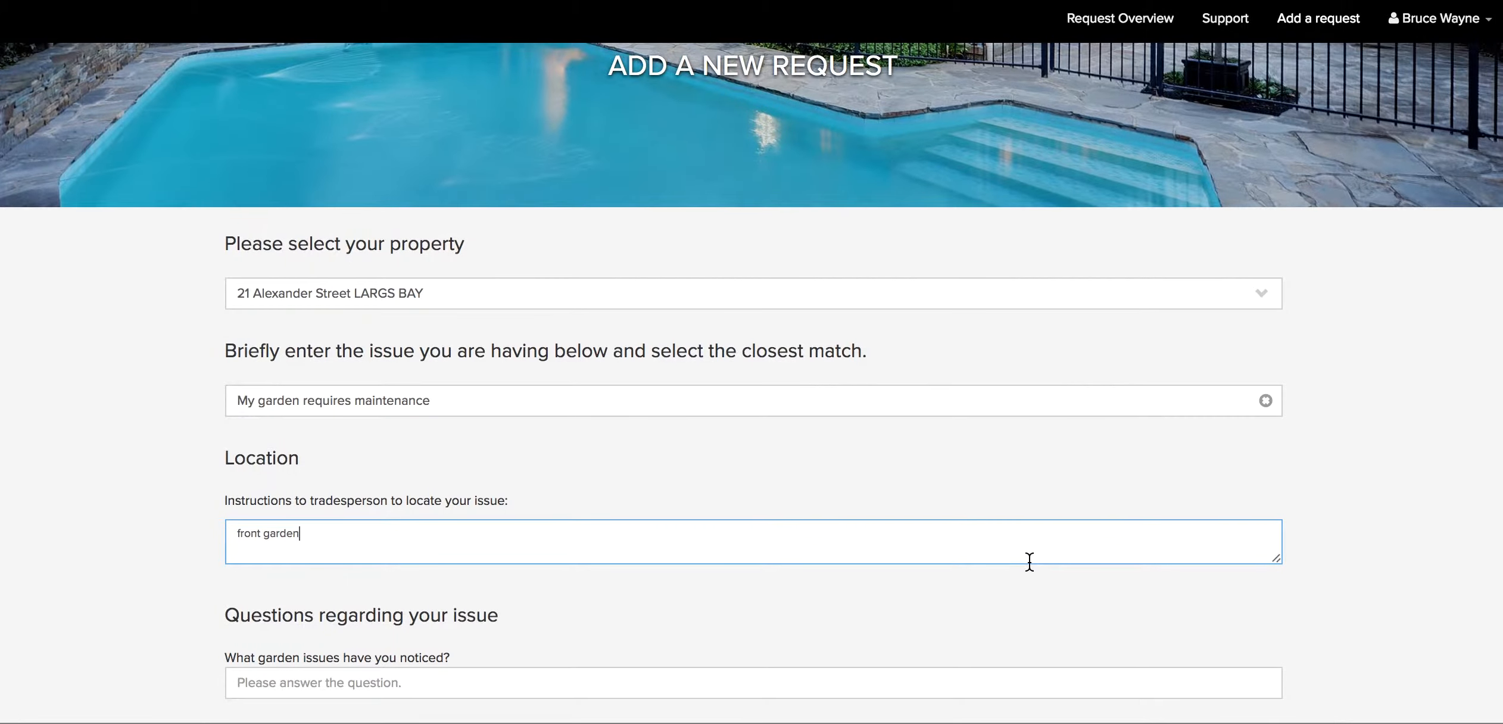
text(hed)
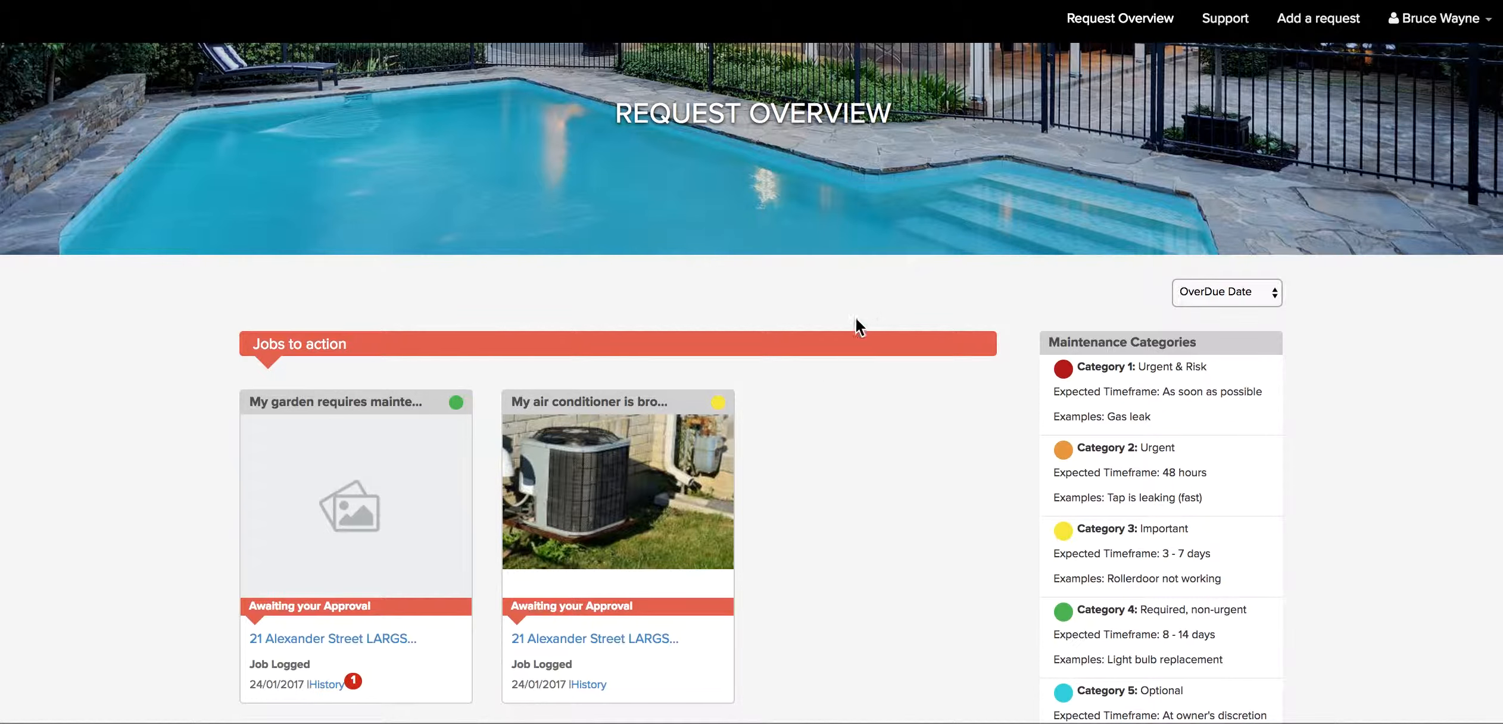
mouse_move(454, 565)
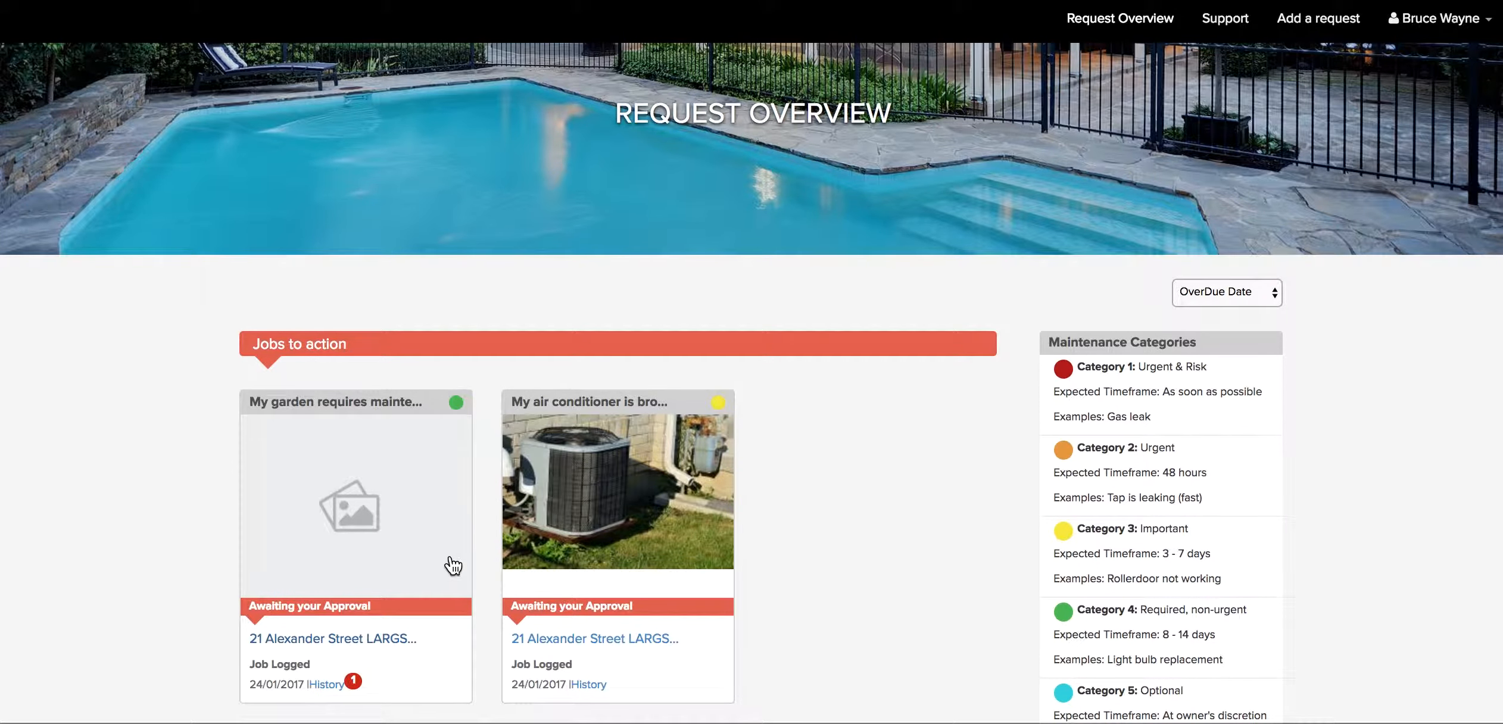
Step: Close the garden job's supplier picker unchosen and view the support documents with guide videos
click(356, 504)
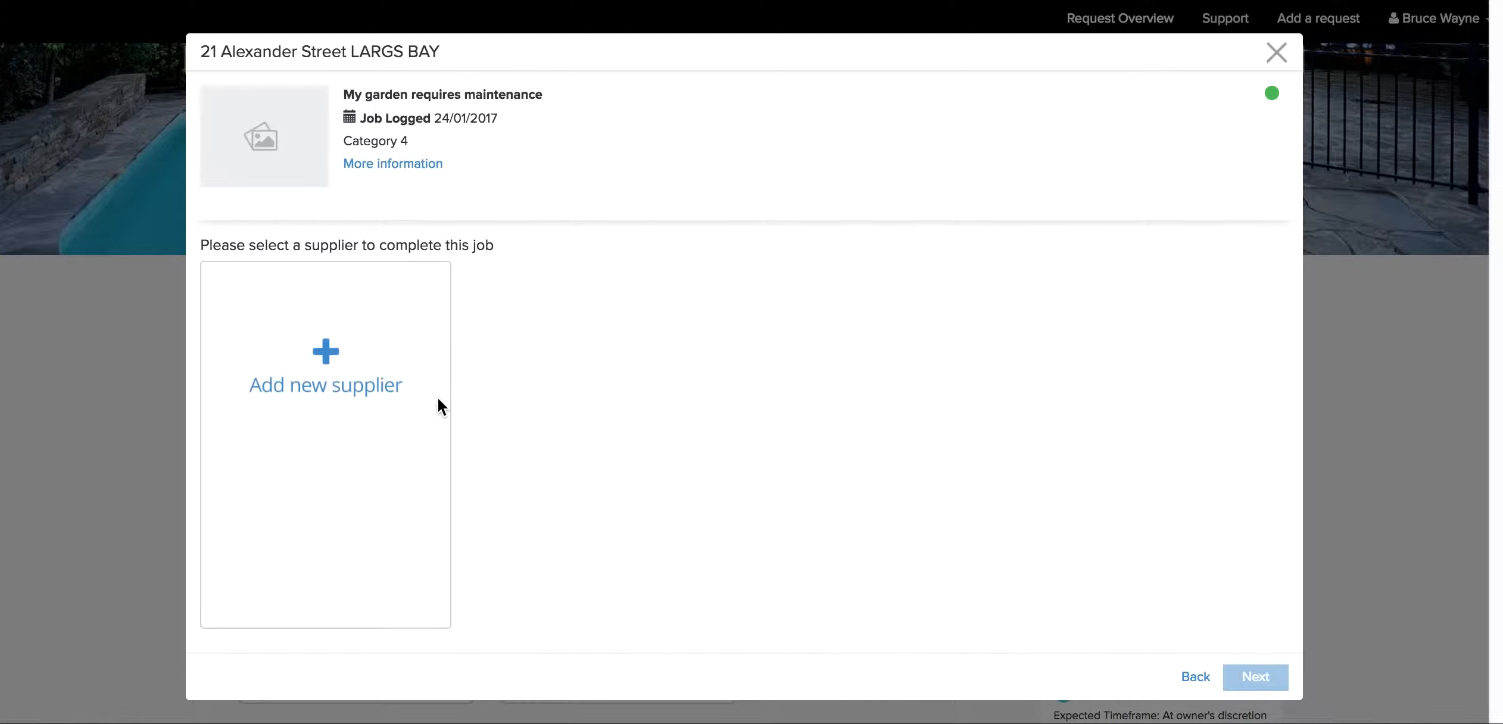
mouse_move(854, 306)
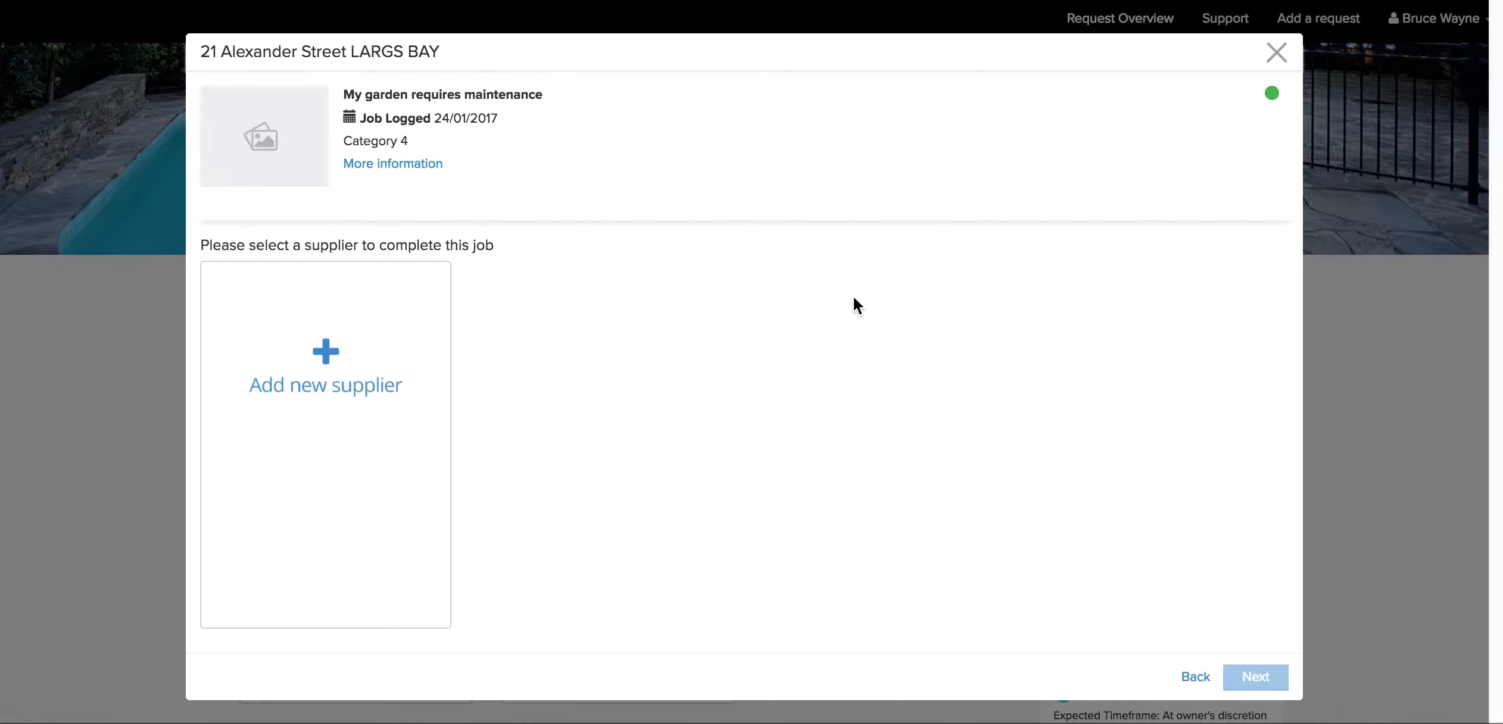
click(1275, 51)
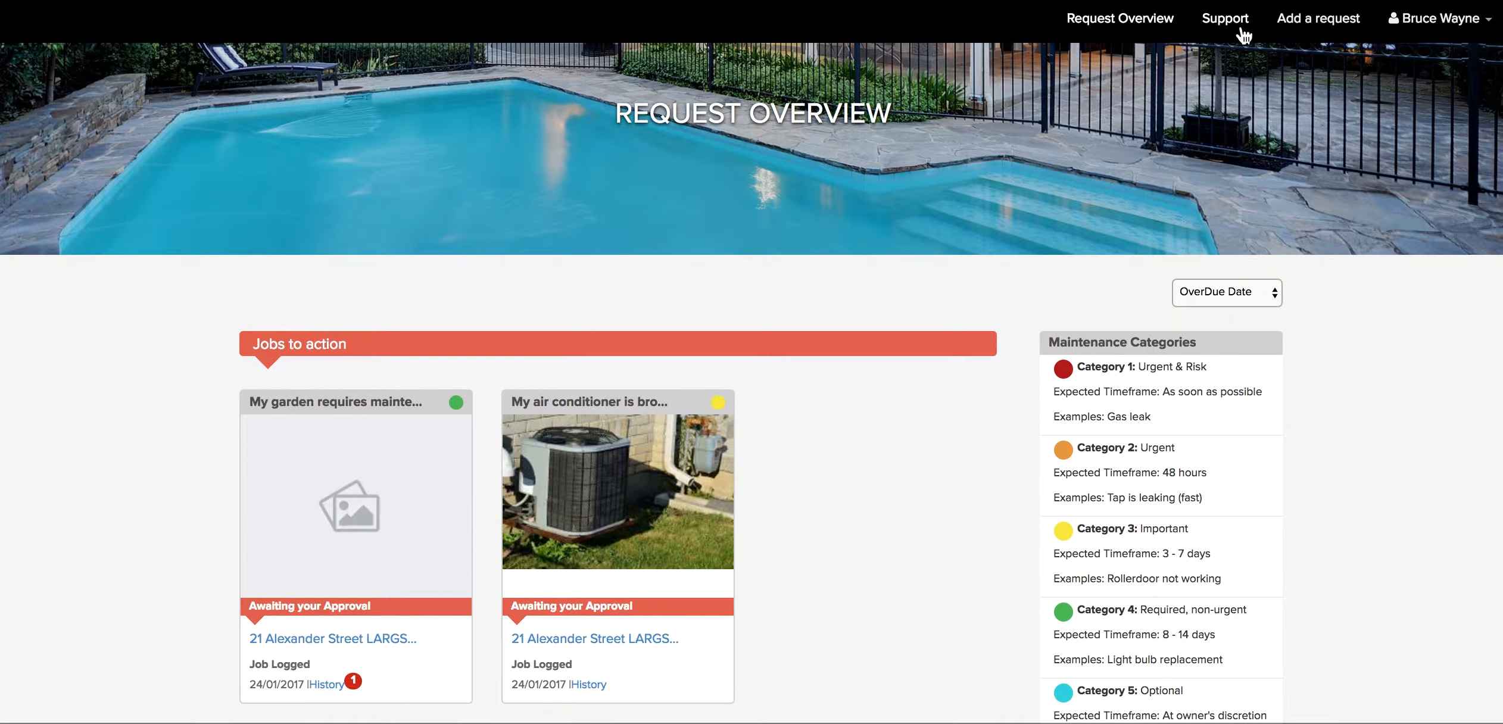
click(1224, 18)
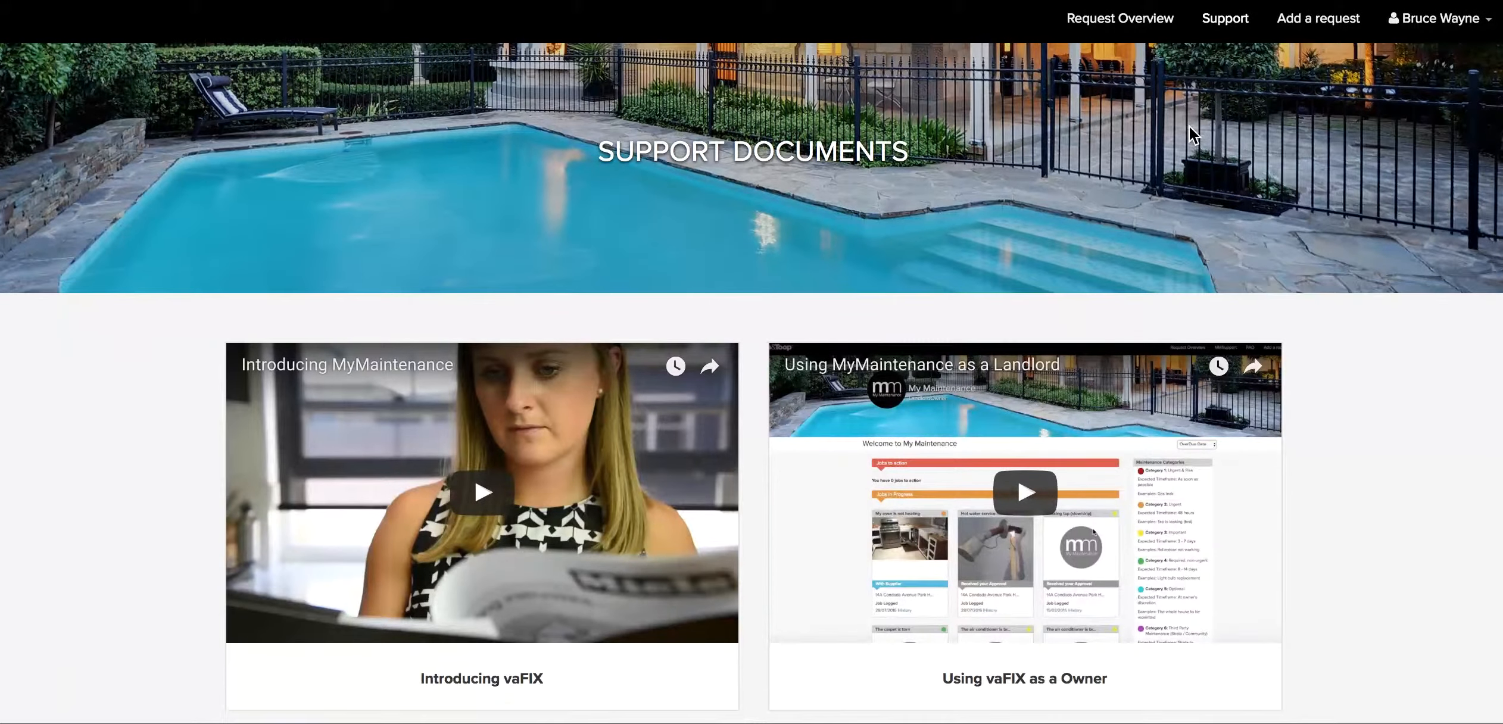
scroll(down, 3)
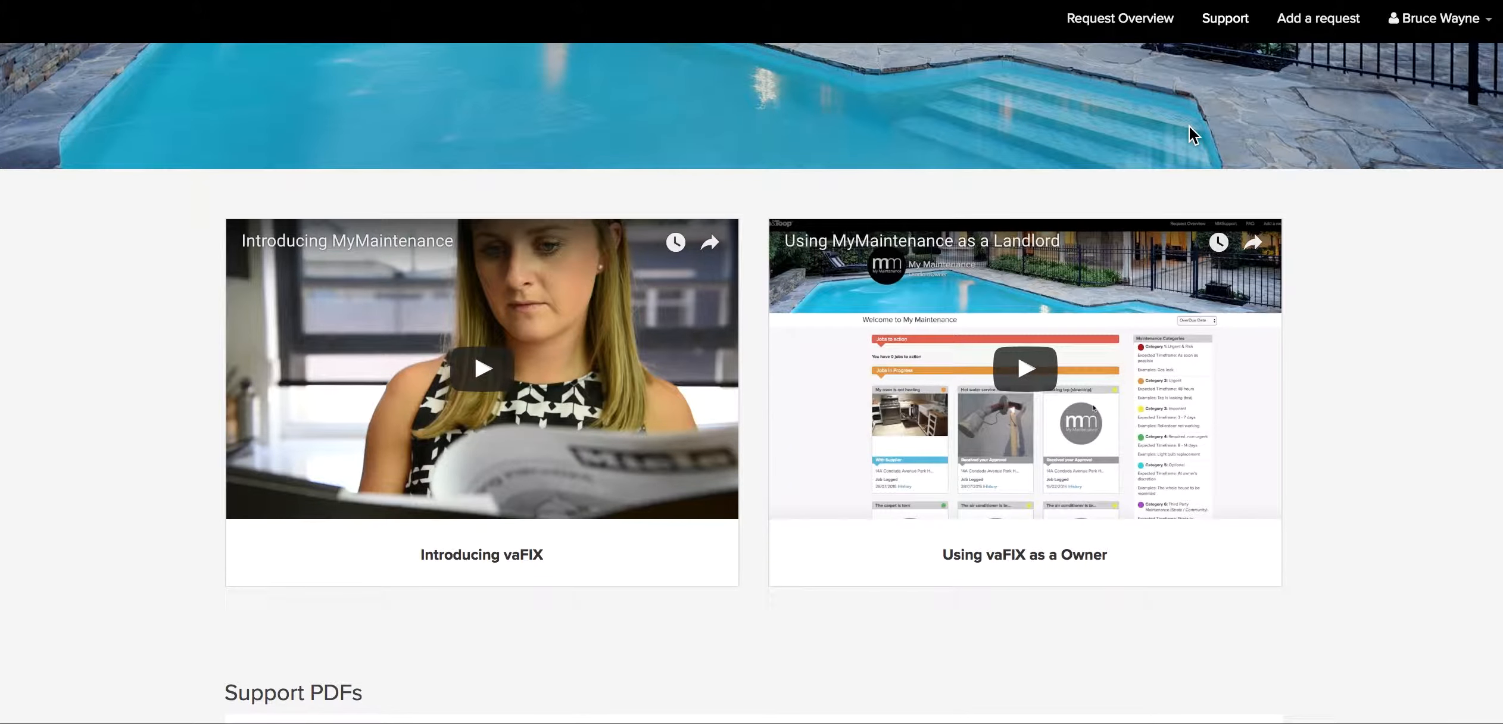